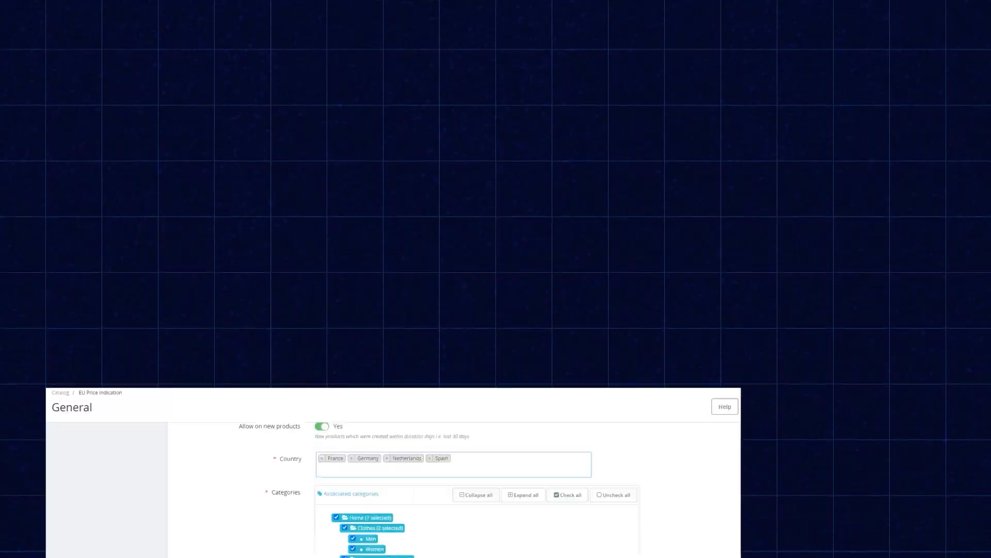
# - Scroll down through the EU price indication settings preview
pyautogui.scroll(-3)
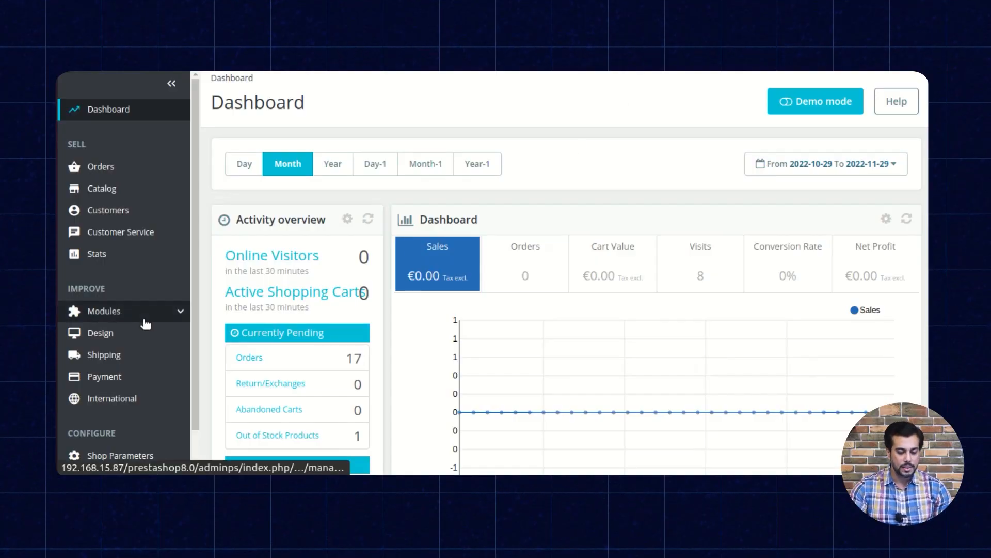
# - Open the EU Price Indication Directive module's configuration from Module Manager
pyautogui.click(104, 310)
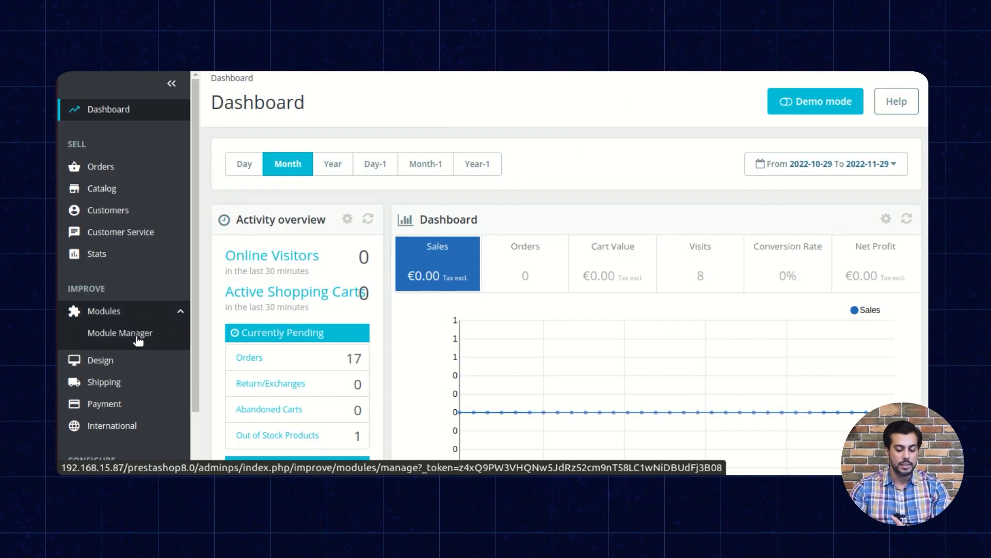
pyautogui.rightClick(119, 333)
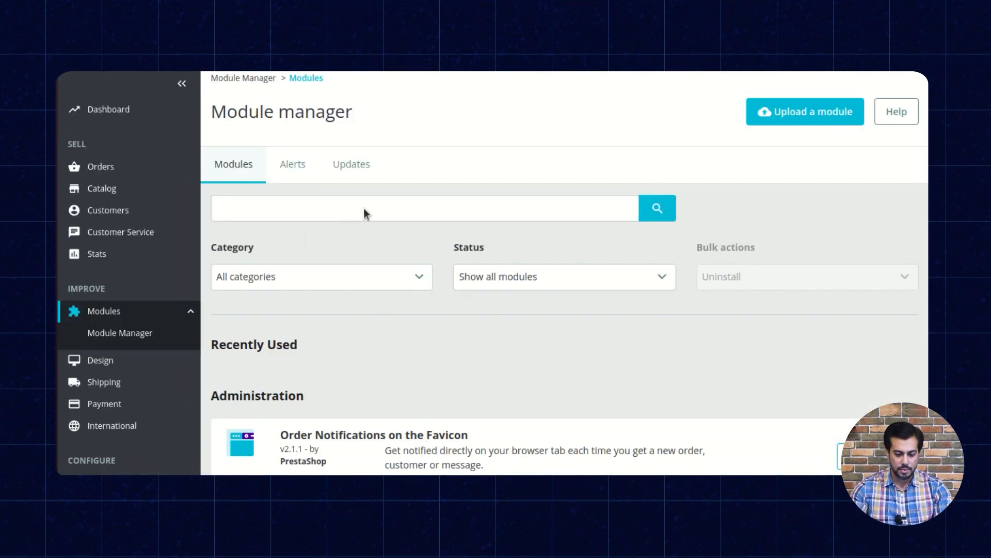
pyautogui.write('e')
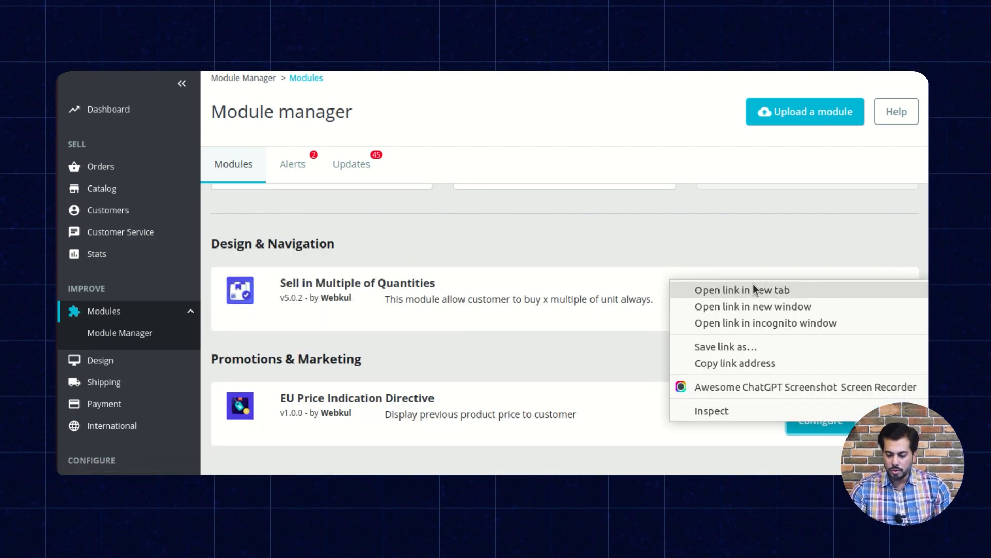
pyautogui.click(741, 289)
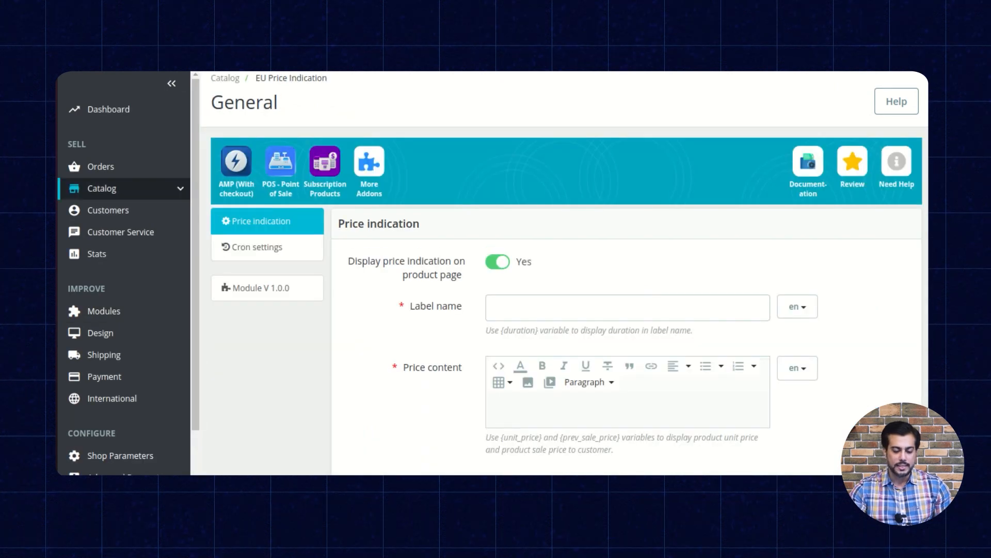
pyautogui.moveTo(283, 412)
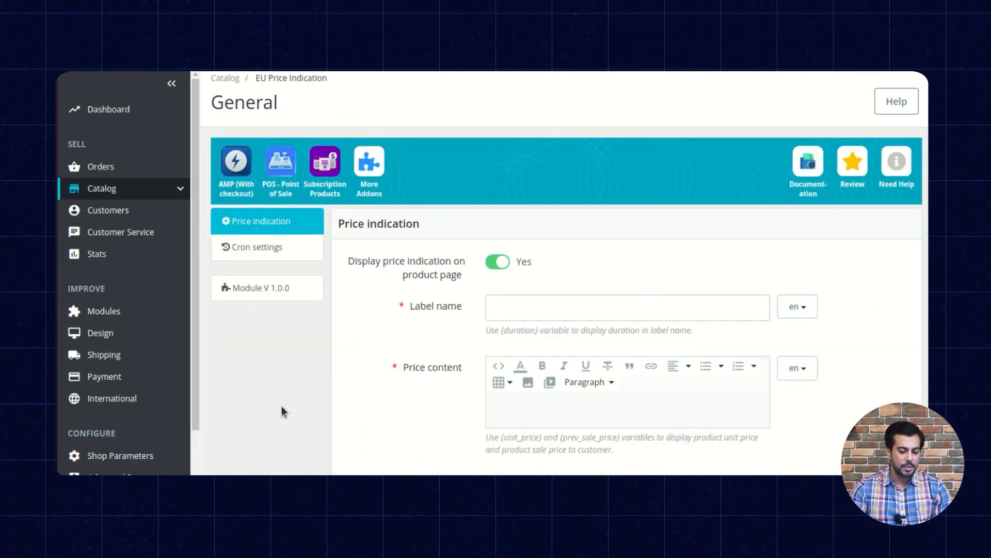
pyautogui.moveTo(435, 226)
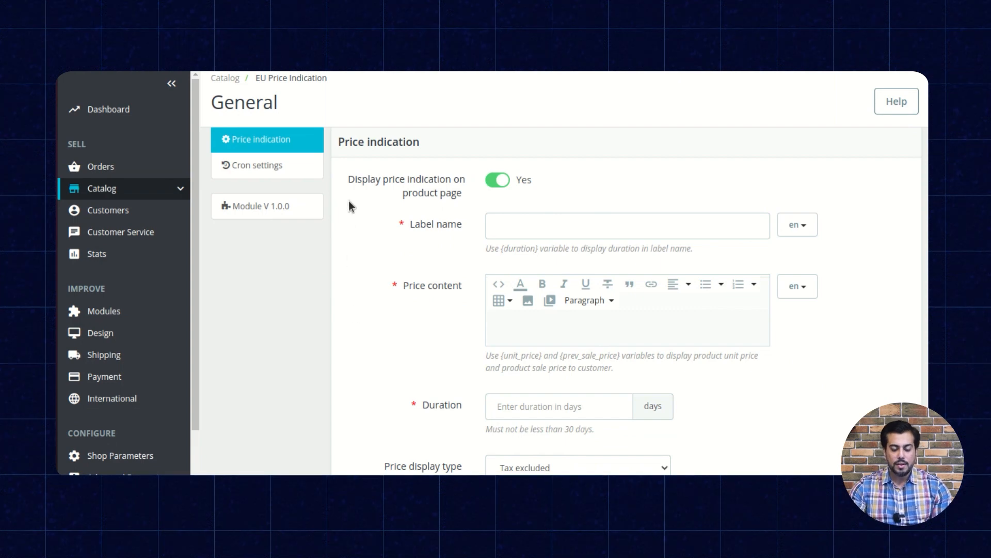
pyautogui.doubleClick(406, 185)
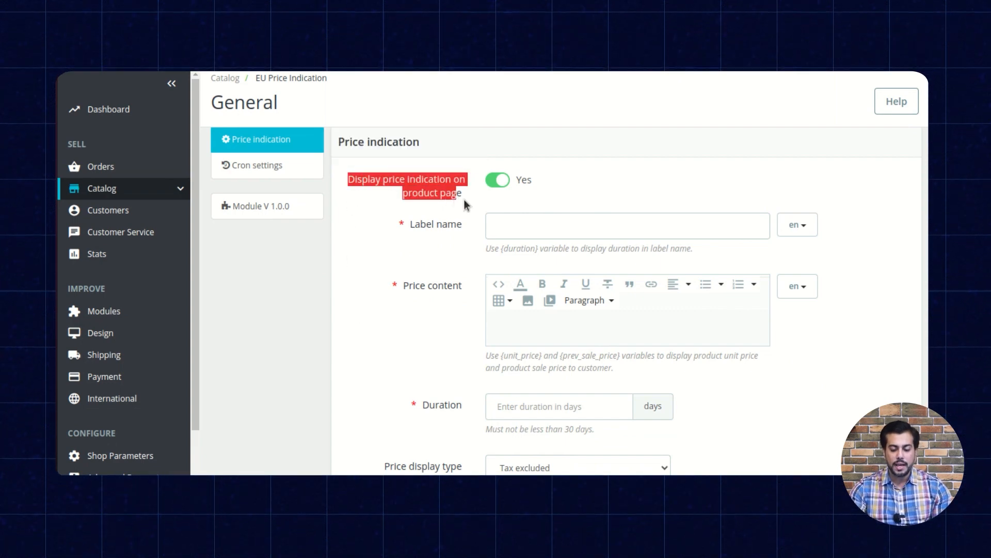
pyautogui.click(497, 180)
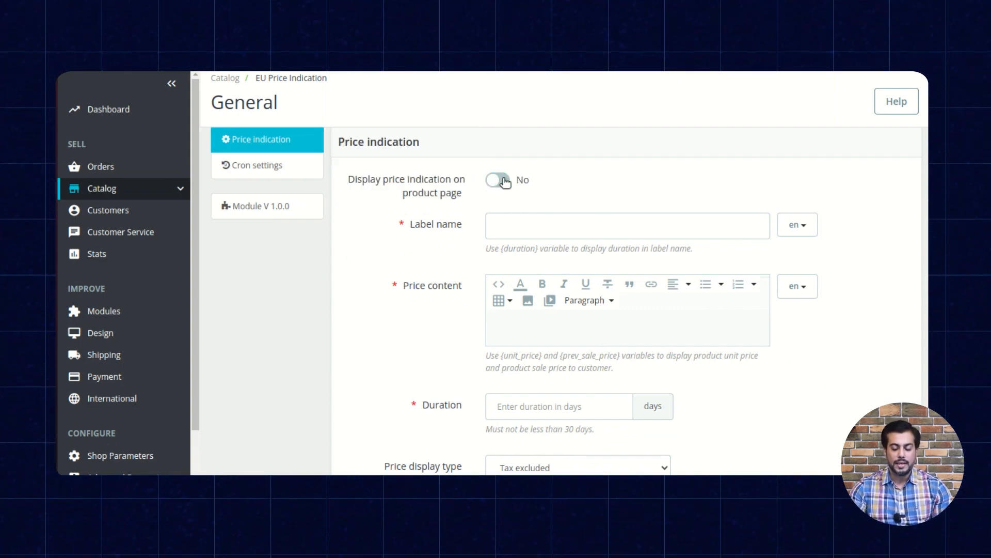
pyautogui.click(497, 180)
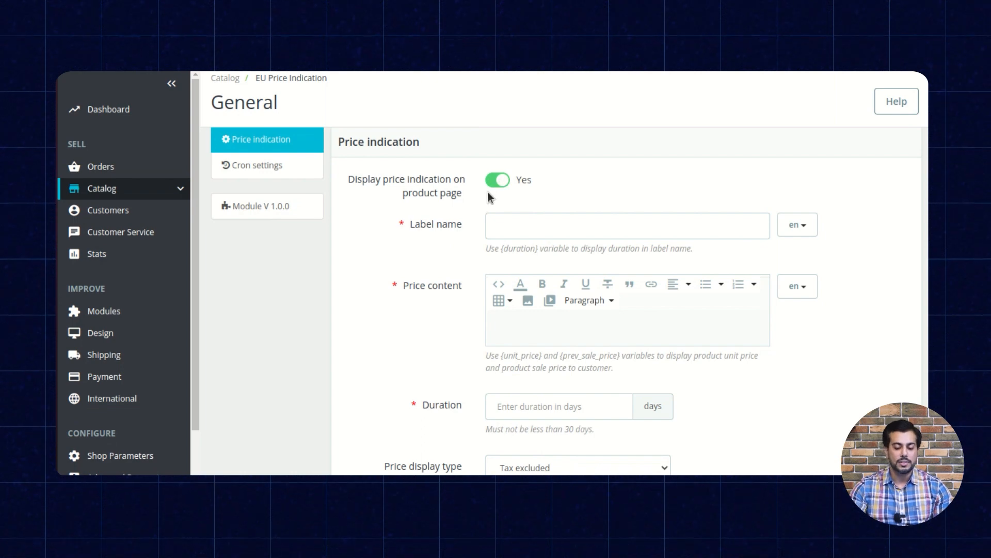
pyautogui.moveTo(534, 189)
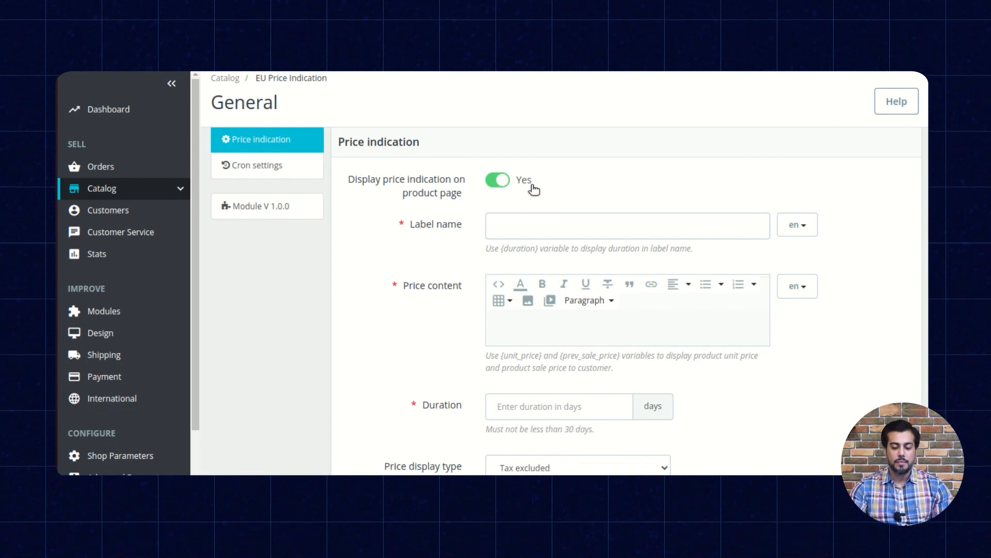
pyautogui.moveTo(538, 190)
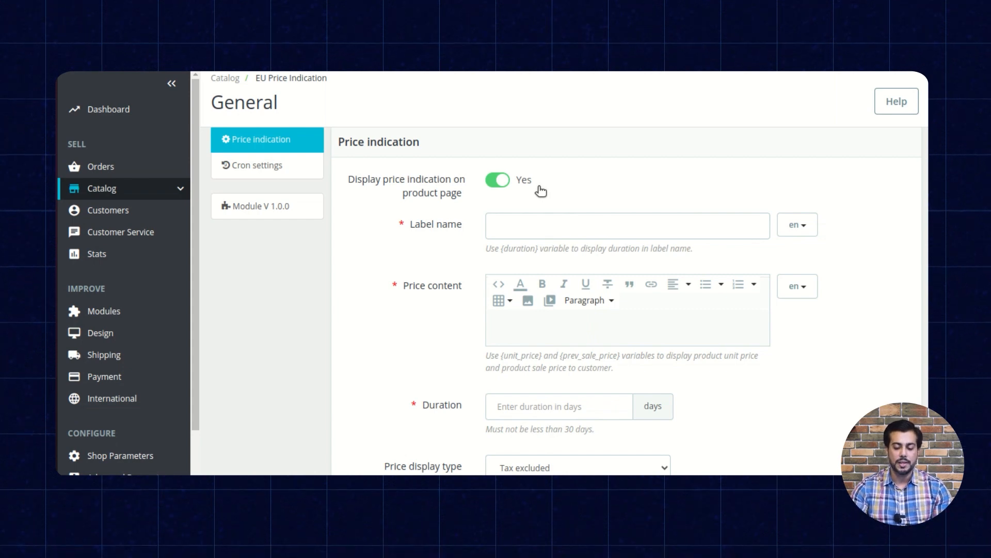
pyautogui.moveTo(514, 210)
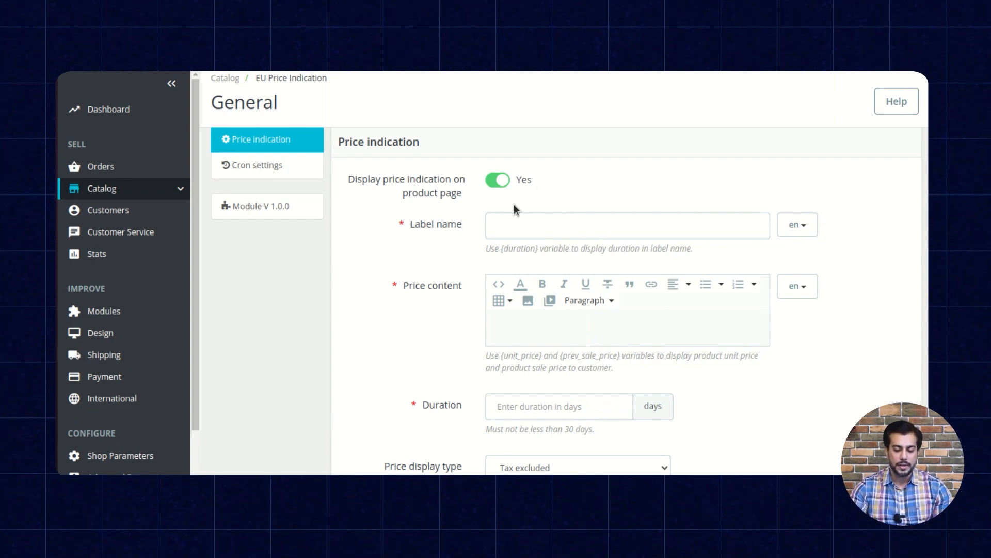
pyautogui.doubleClick(442, 224)
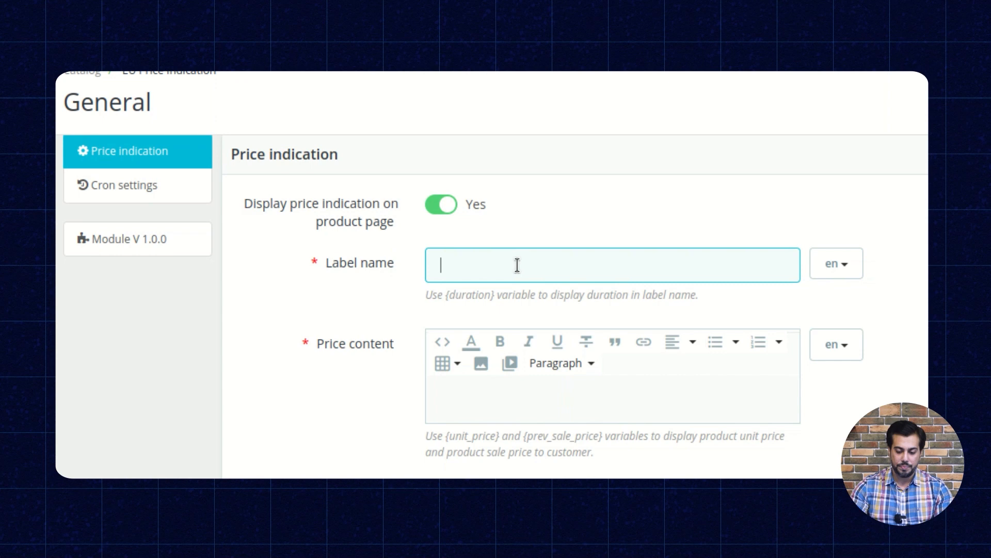
# - Type the label 'Minimum product price in last {duration} days' and highlight {duration}
pyautogui.write('Minimu')
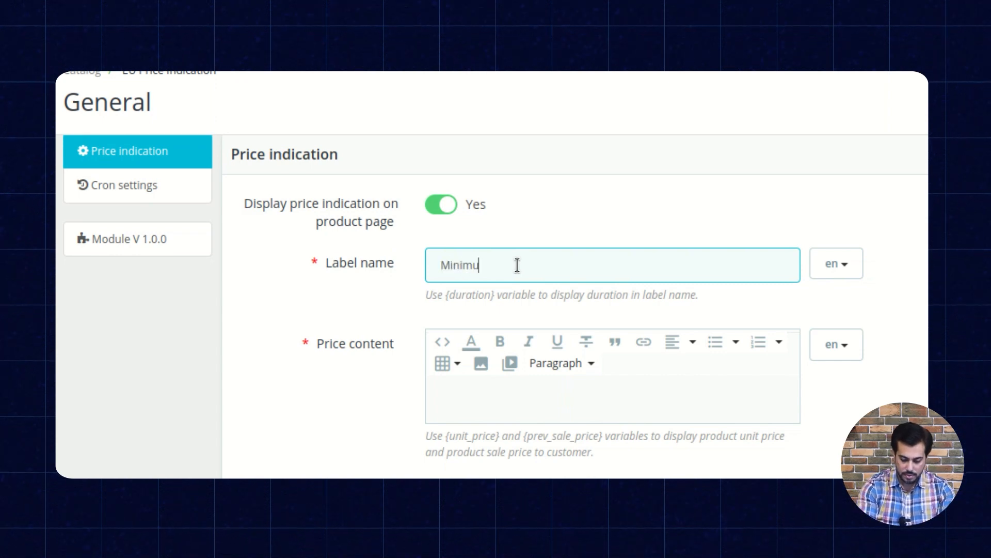
pyautogui.write('m produc')
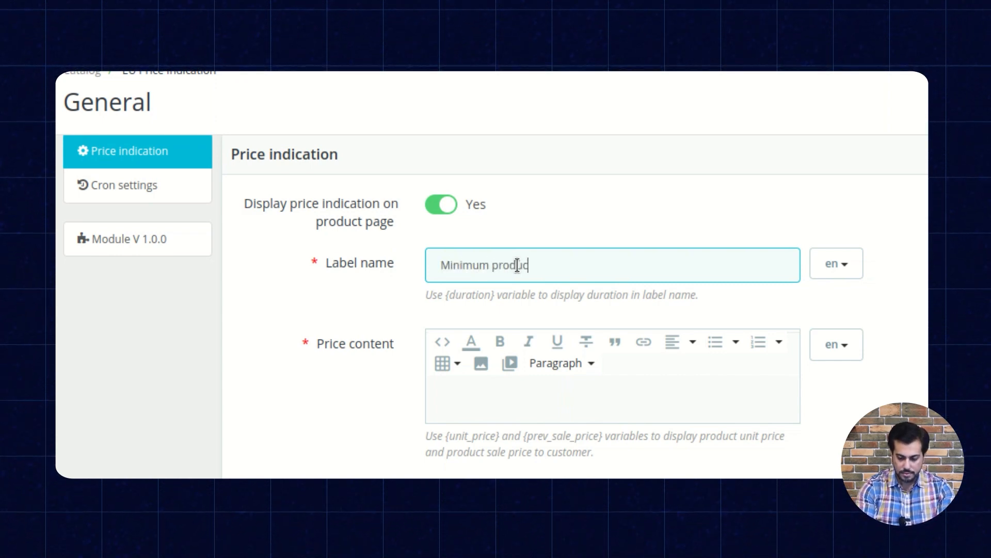
pyautogui.write('price')
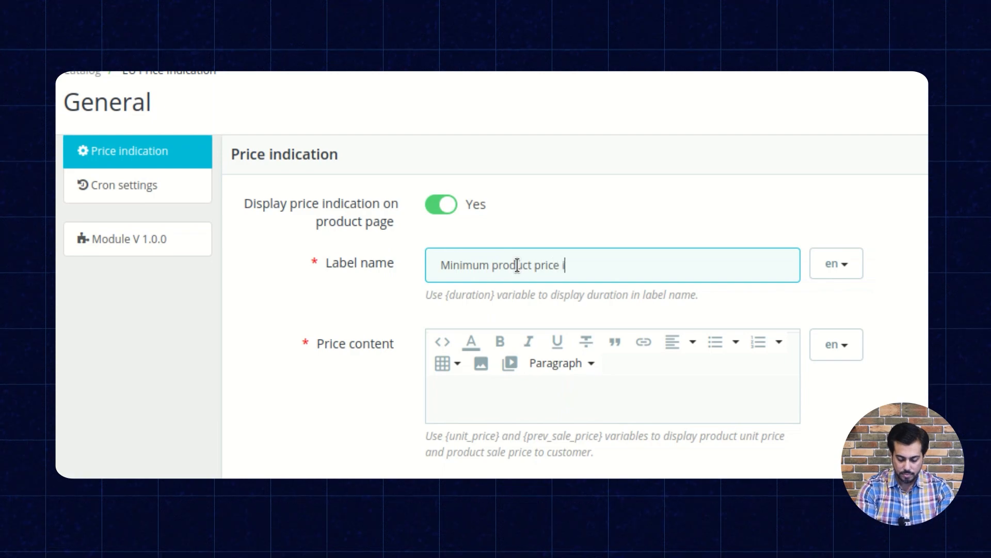
pyautogui.write('in last')
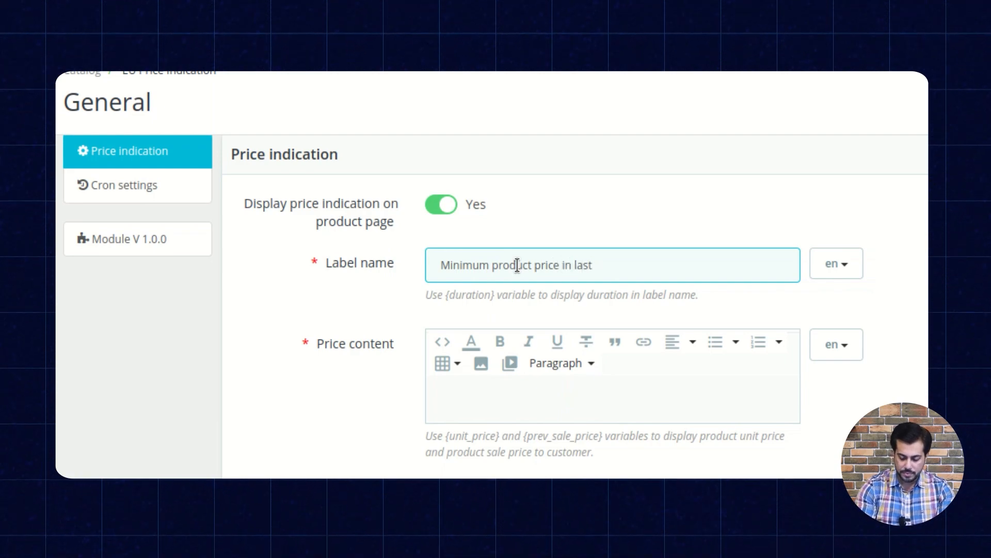
pyautogui.write('{')
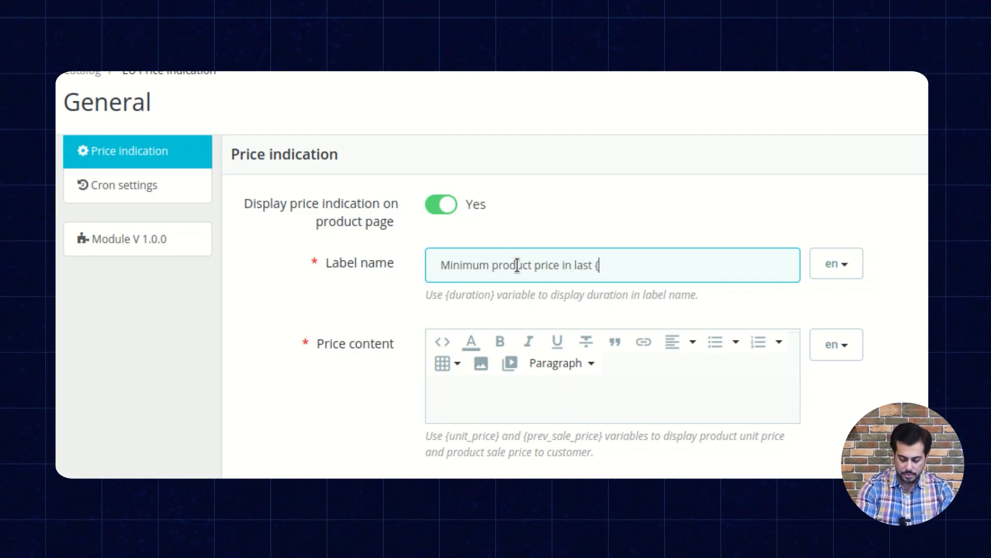
pyautogui.write('duration')
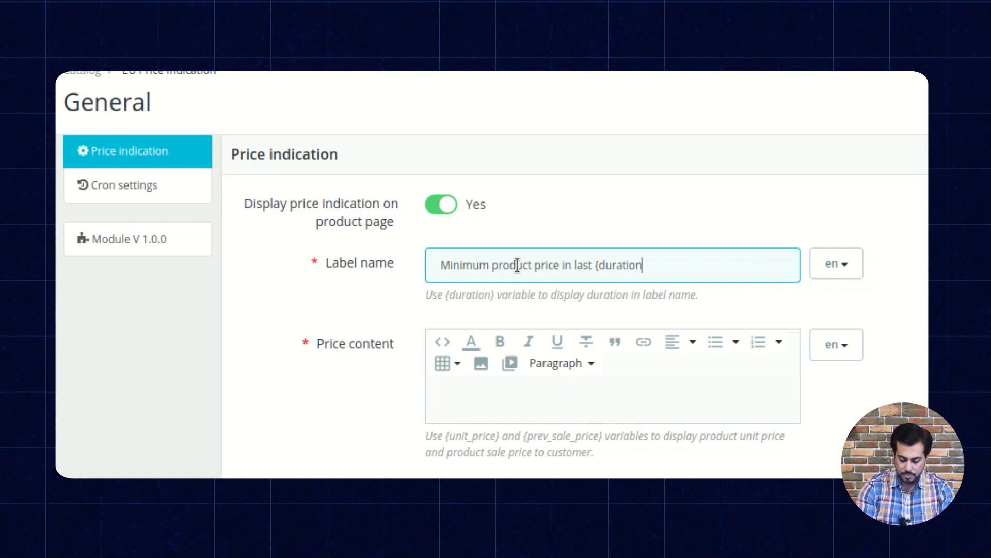
pyautogui.write('day')
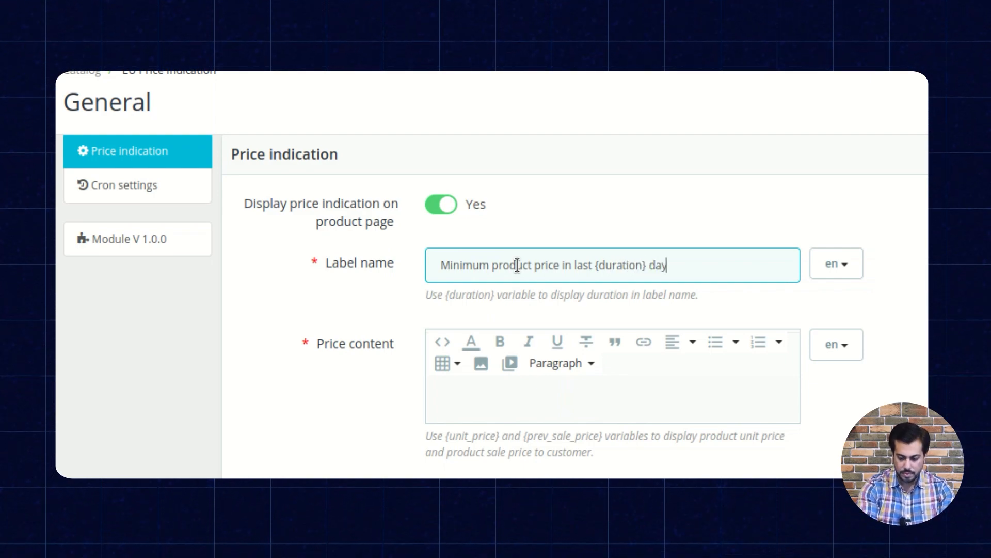
pyautogui.write('s')
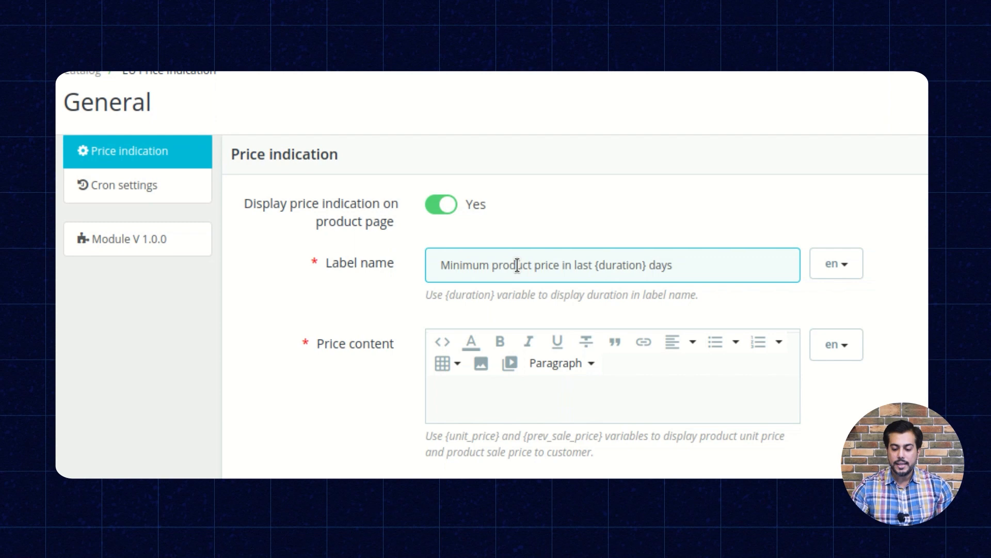
pyautogui.moveTo(642, 265)
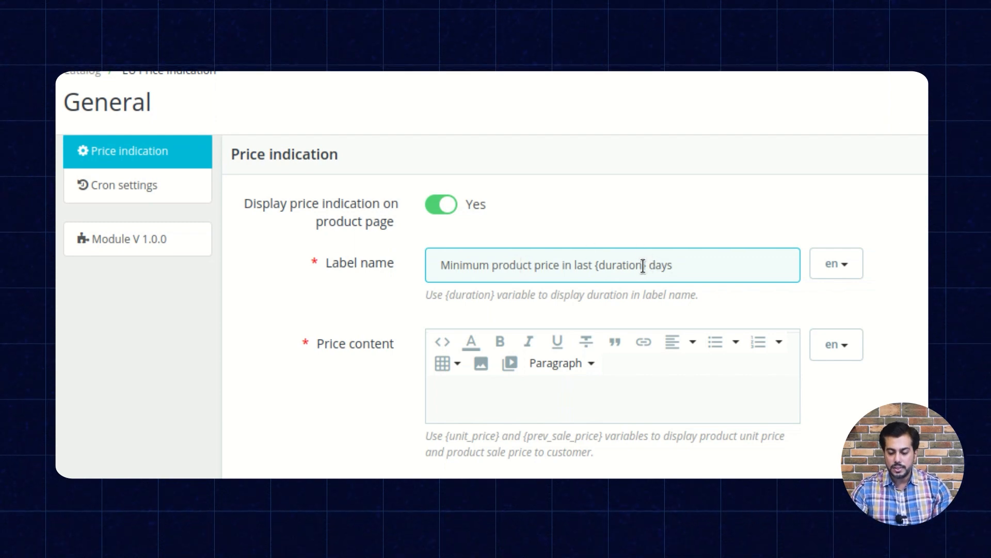
pyautogui.doubleClick(621, 265)
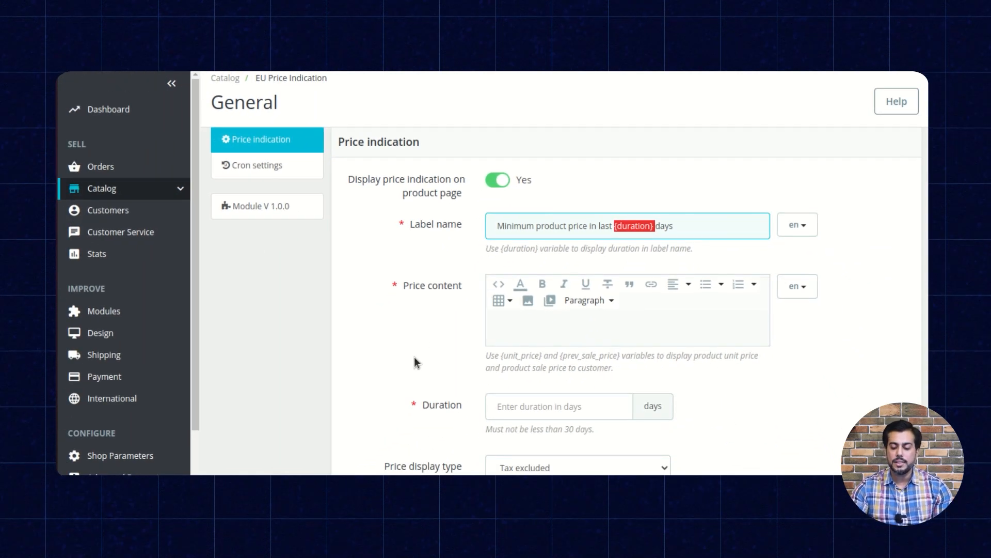
pyautogui.moveTo(369, 346)
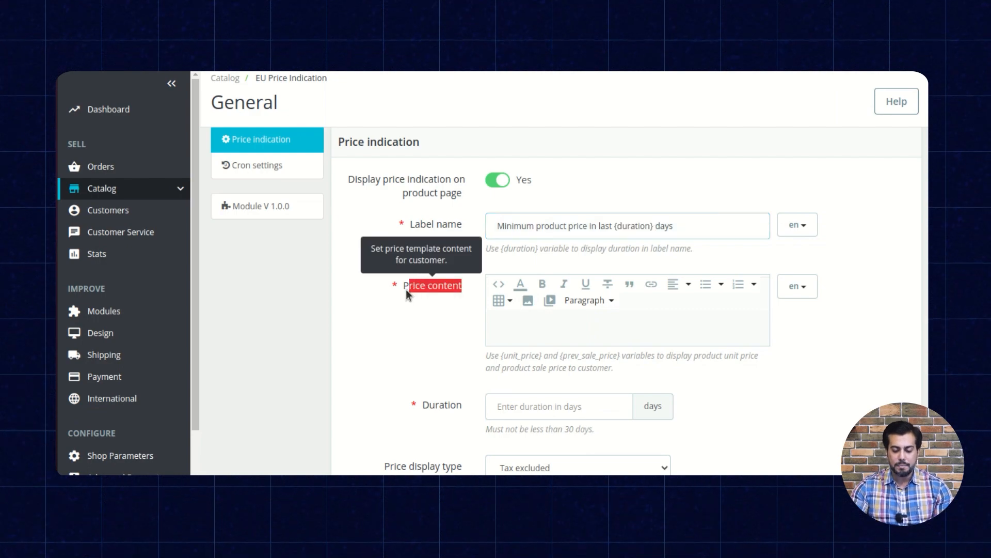
pyautogui.moveTo(397, 340)
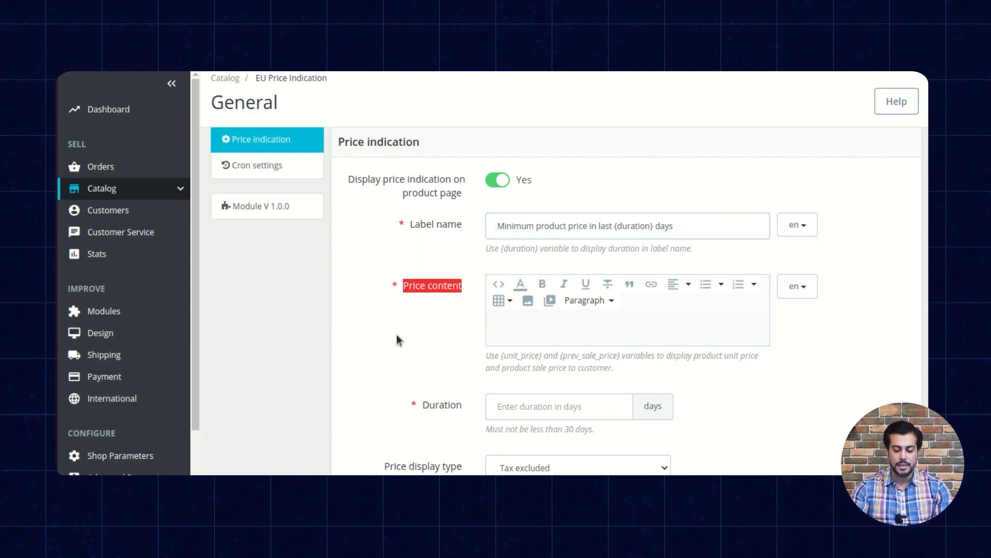
# - Enter 'Previously : {prev_sale_price}' as Price content, taking the variable from the hint
pyautogui.write('Pre')
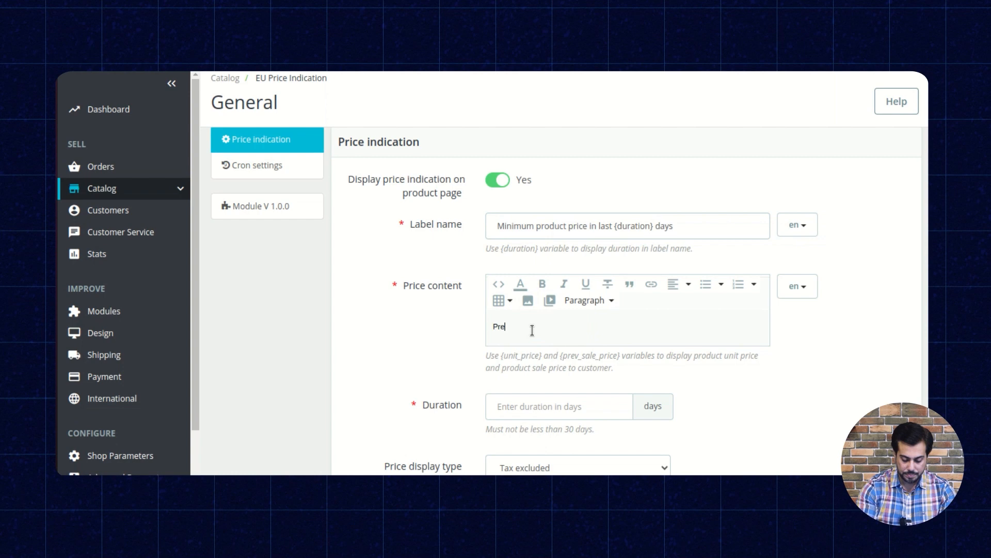
pyautogui.write('viously')
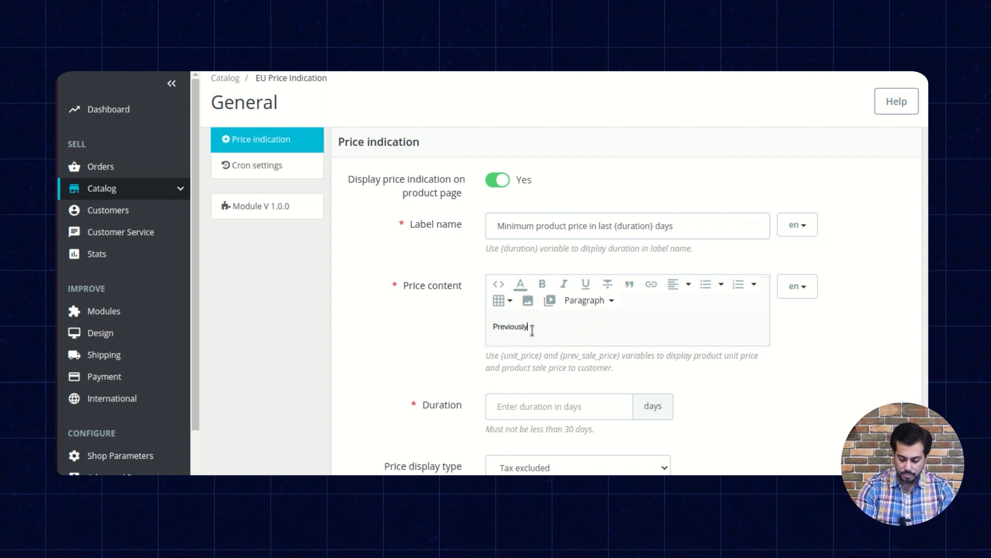
pyautogui.write('i')
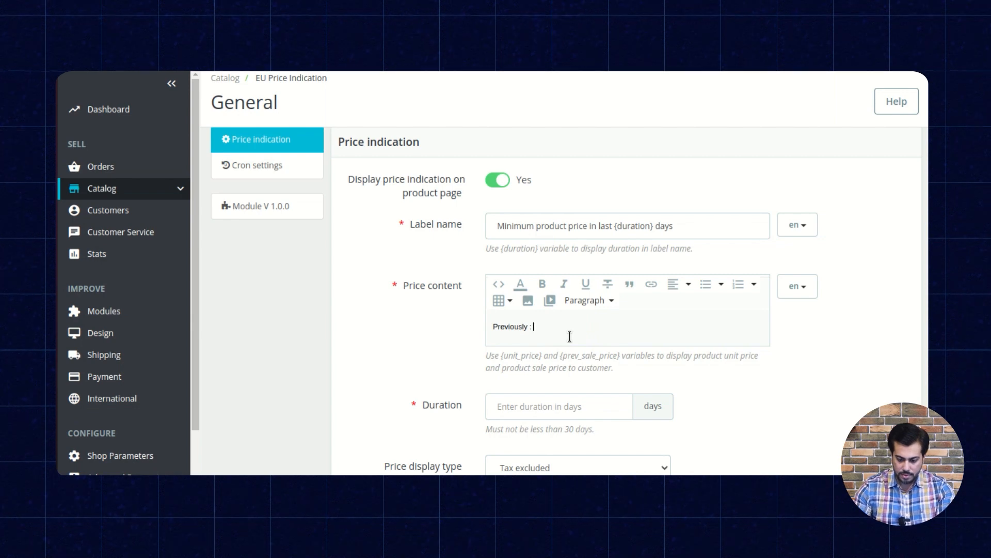
pyautogui.doubleClick(599, 355)
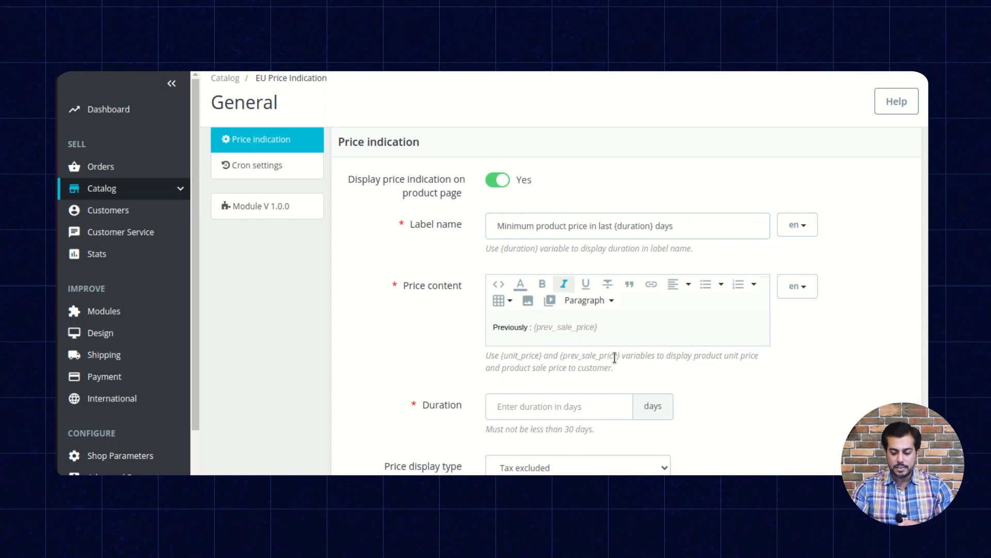
pyautogui.doubleClick(588, 355)
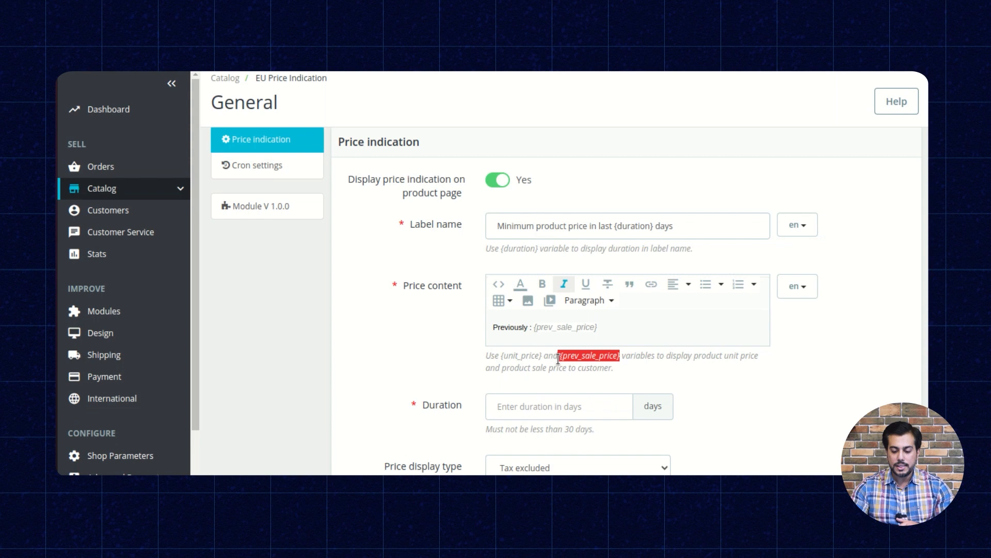
pyautogui.moveTo(448, 354)
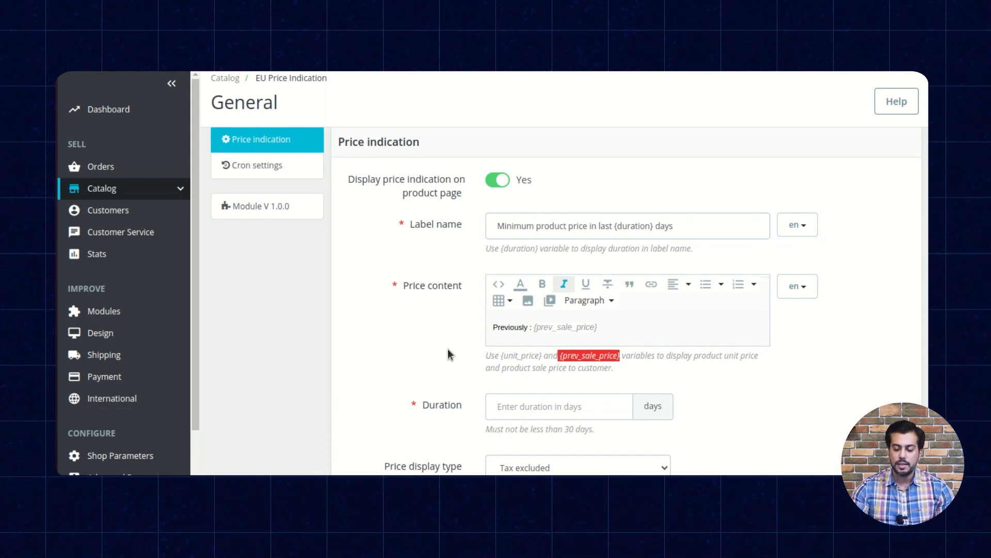
pyautogui.scroll(-3)
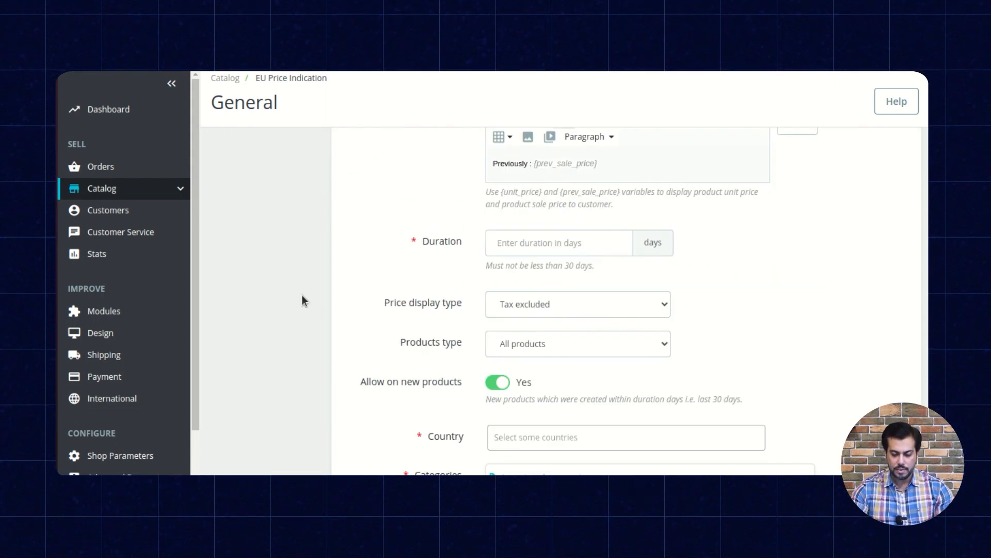
pyautogui.moveTo(445, 272)
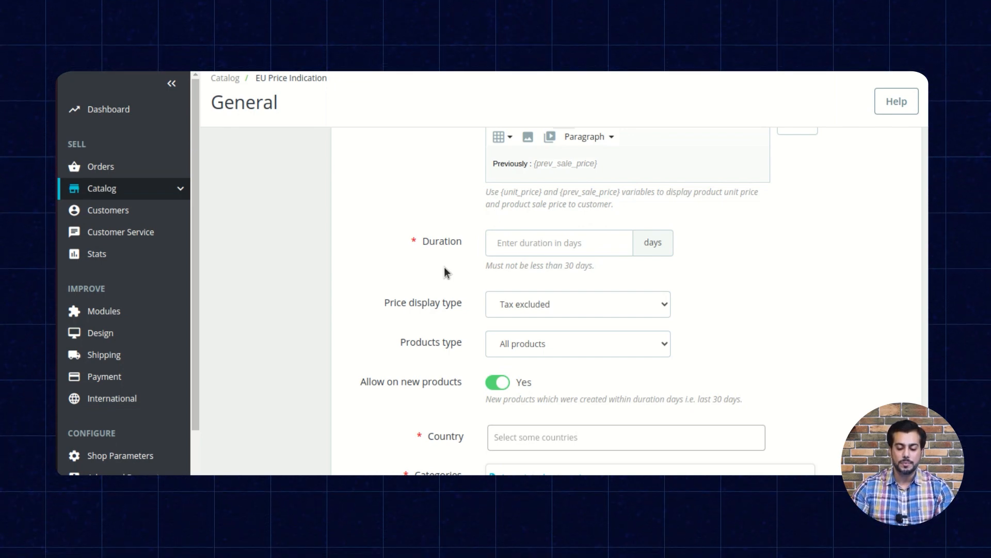
# - Enter 30 in the Duration days field
pyautogui.click(559, 242)
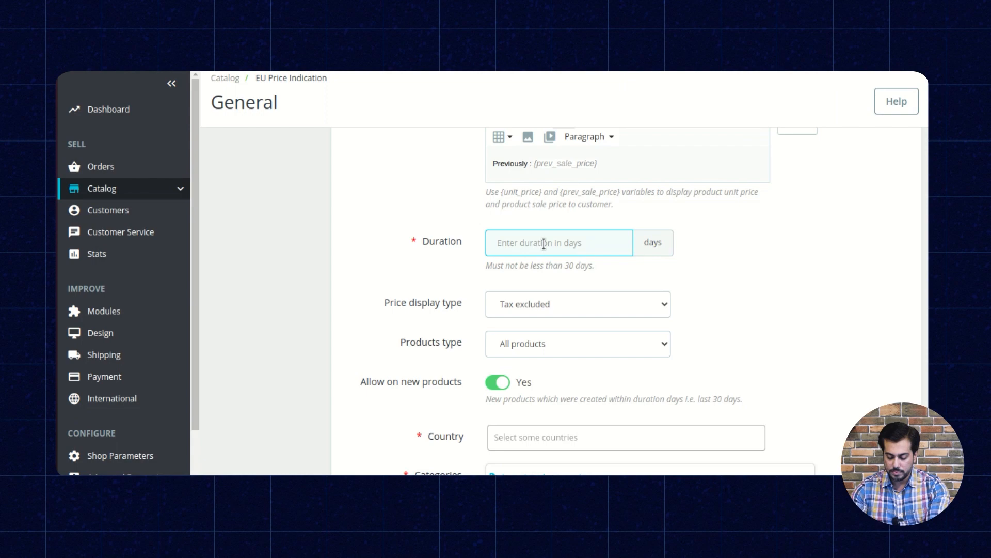
pyautogui.write('30')
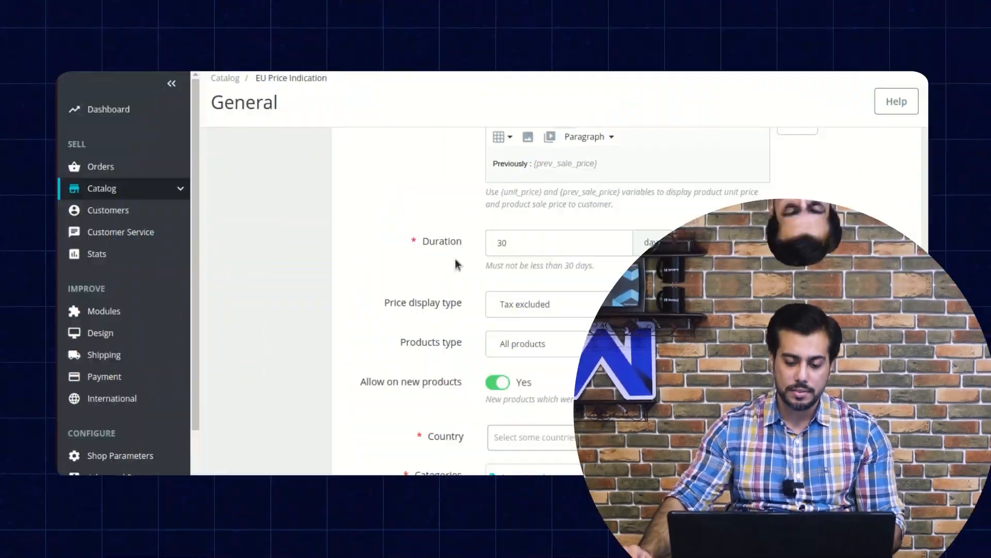
pyautogui.scroll(-3)
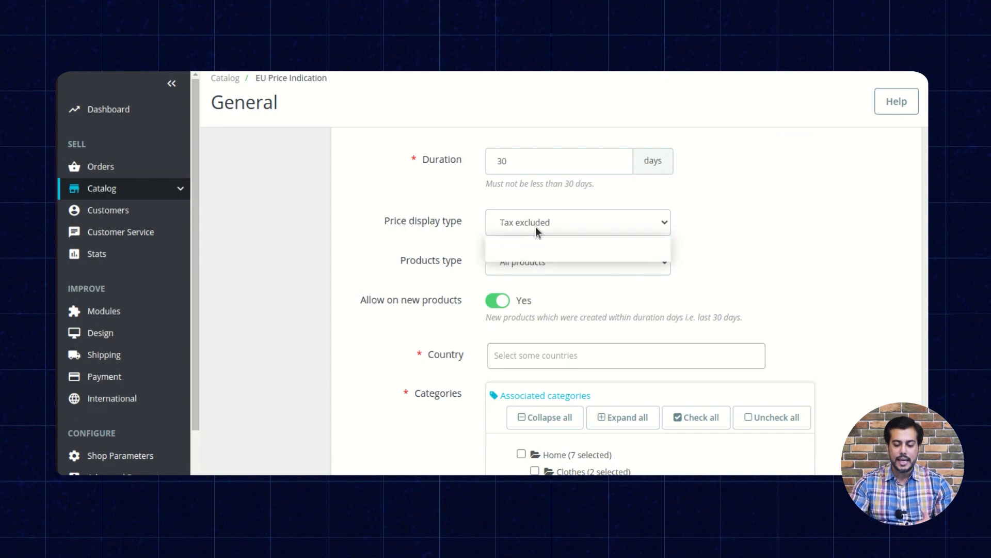
pyautogui.click(576, 222)
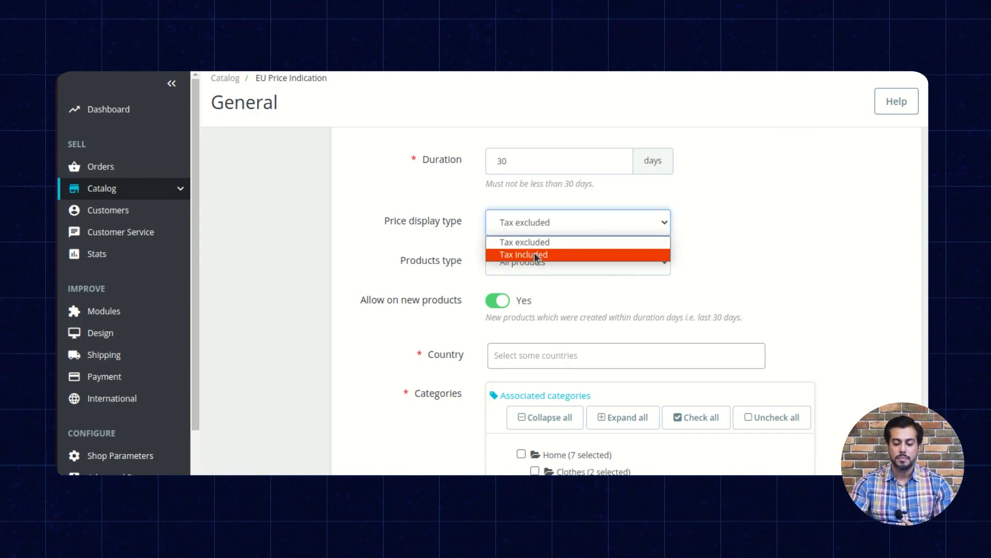
pyautogui.click(523, 254)
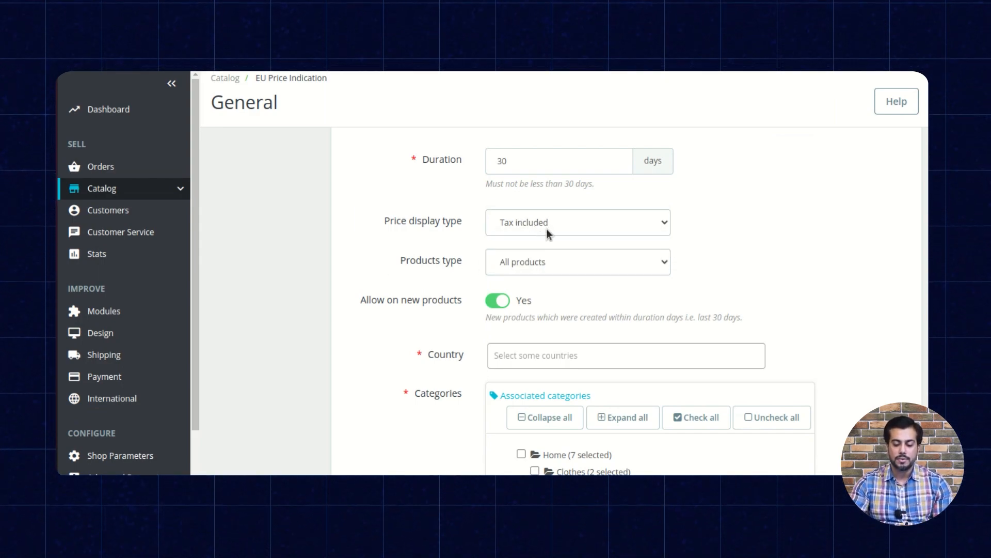
pyautogui.click(577, 222)
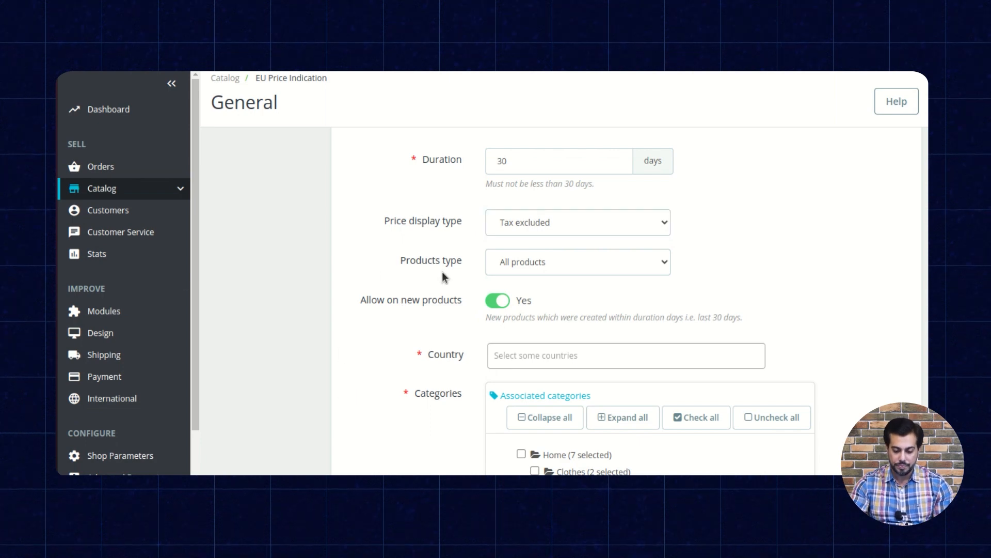
pyautogui.doubleClick(431, 260)
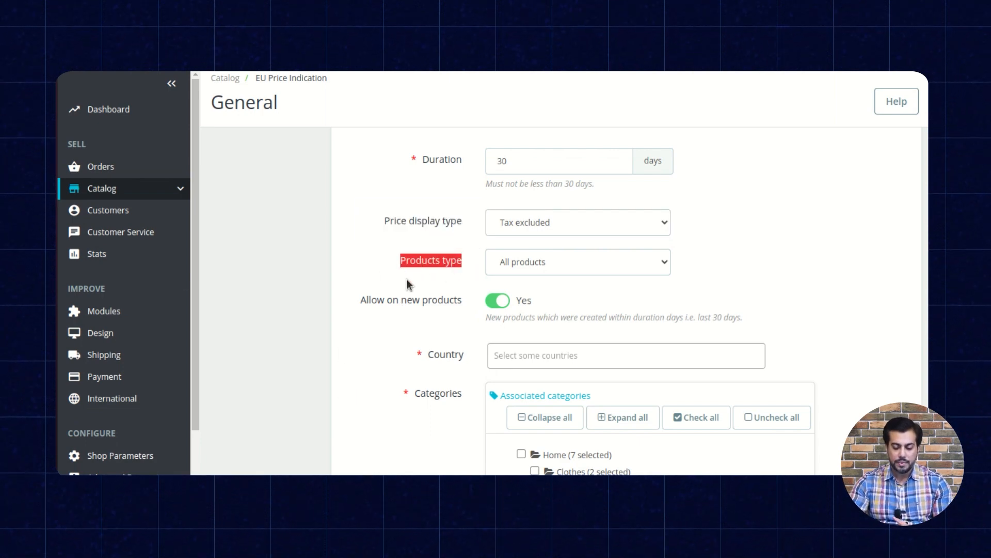
pyautogui.click(577, 261)
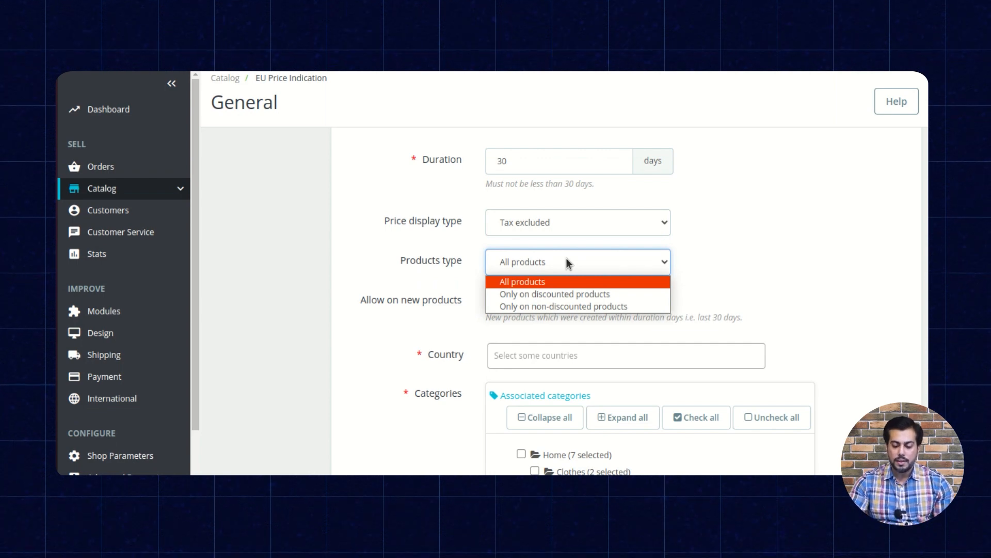
pyautogui.click(521, 281)
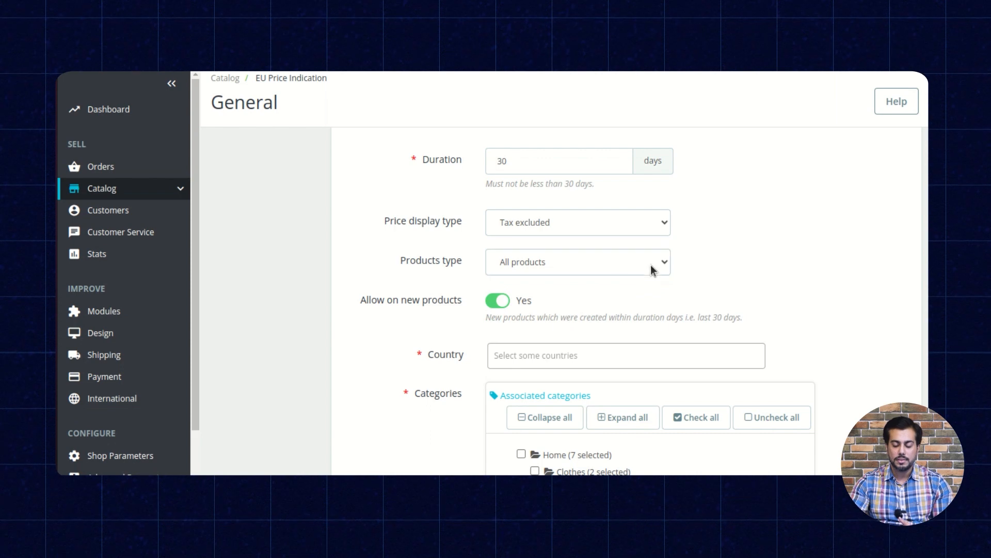
pyautogui.click(577, 261)
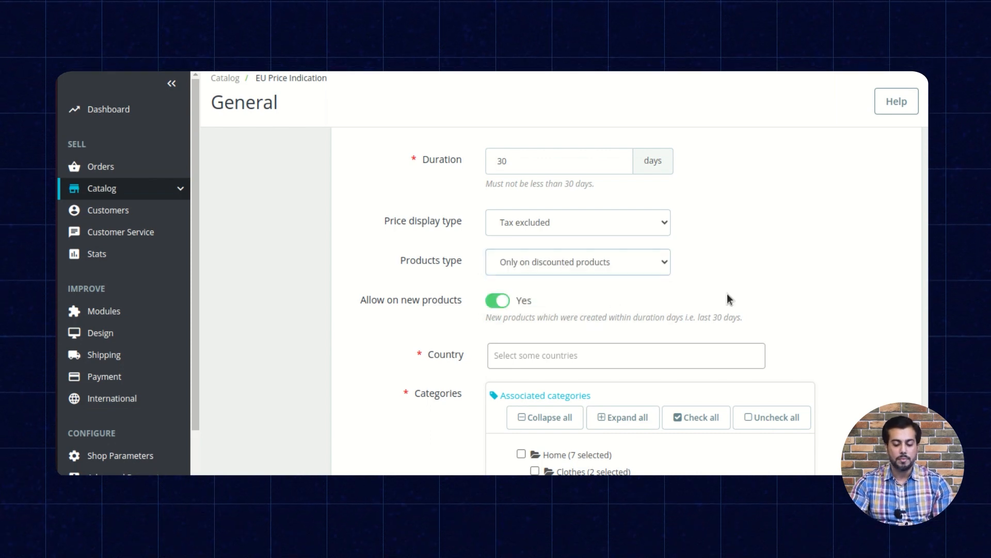
pyautogui.click(578, 262)
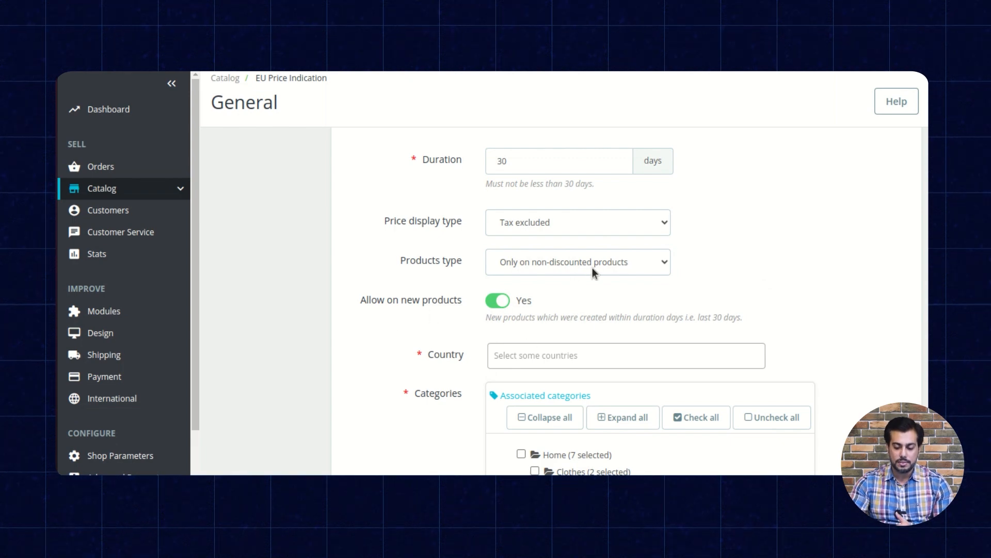
pyautogui.click(577, 262)
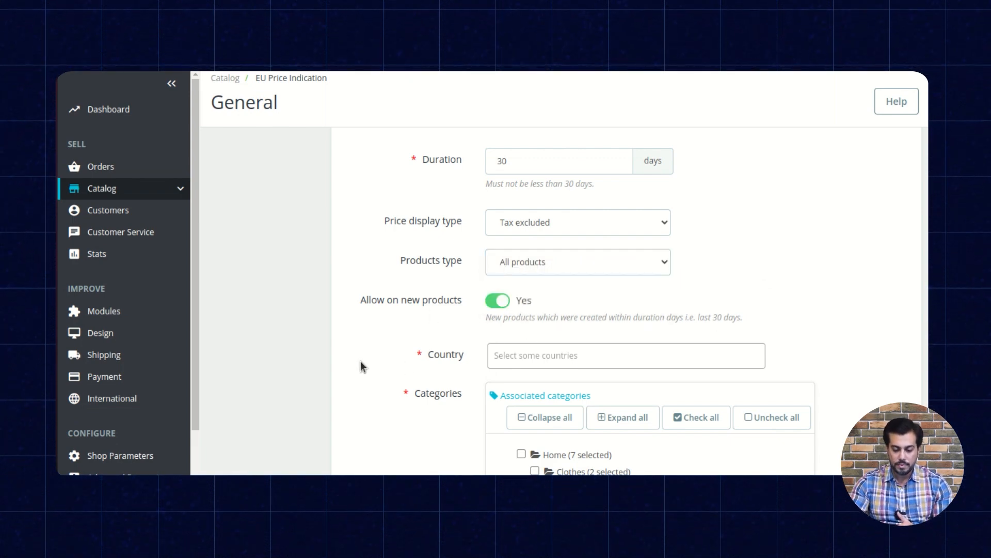
pyautogui.moveTo(496, 310)
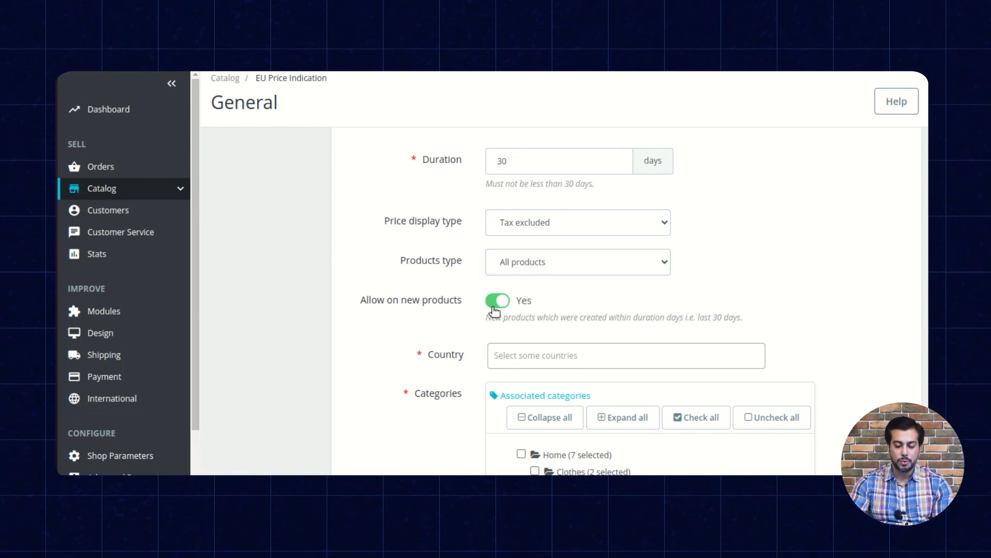
pyautogui.moveTo(555, 305)
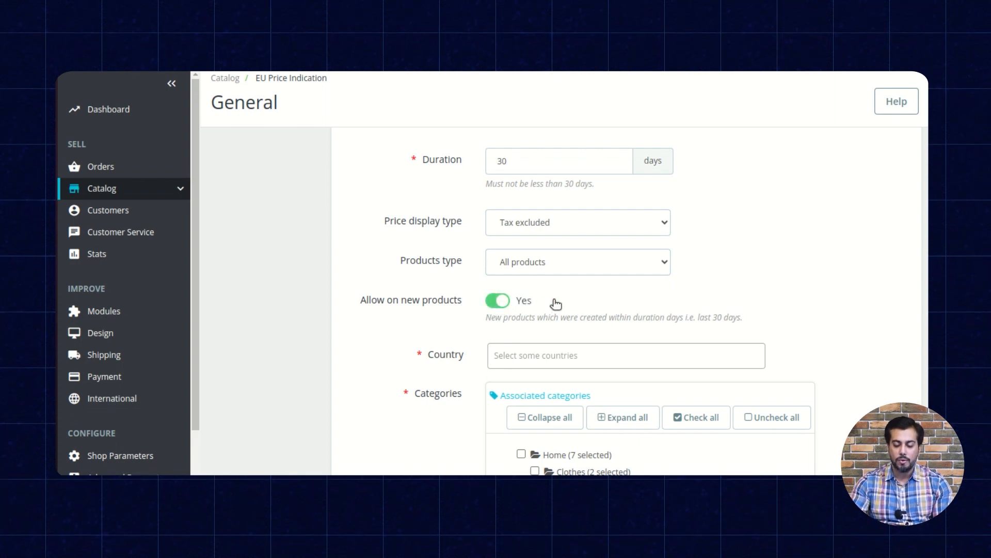
pyautogui.scroll(-3)
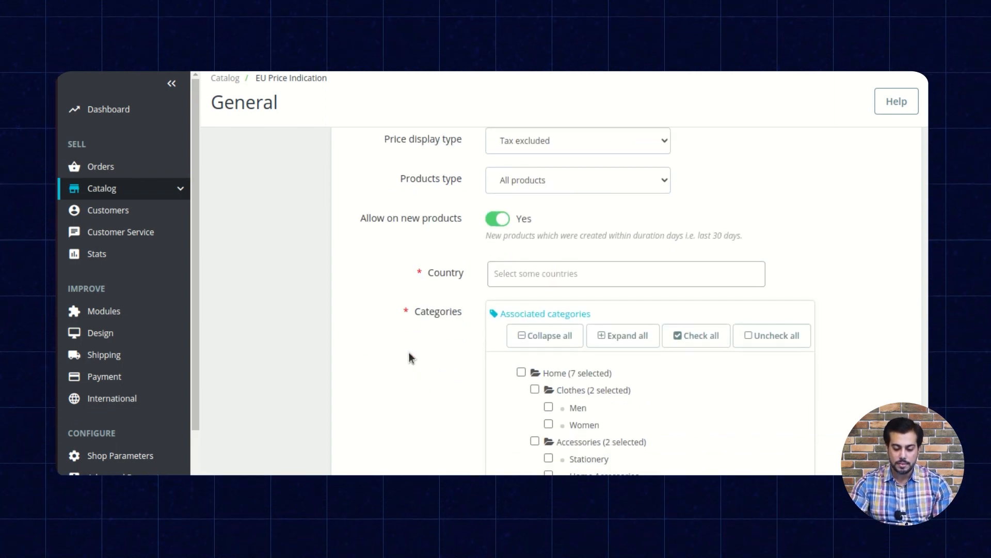
pyautogui.scroll(-3)
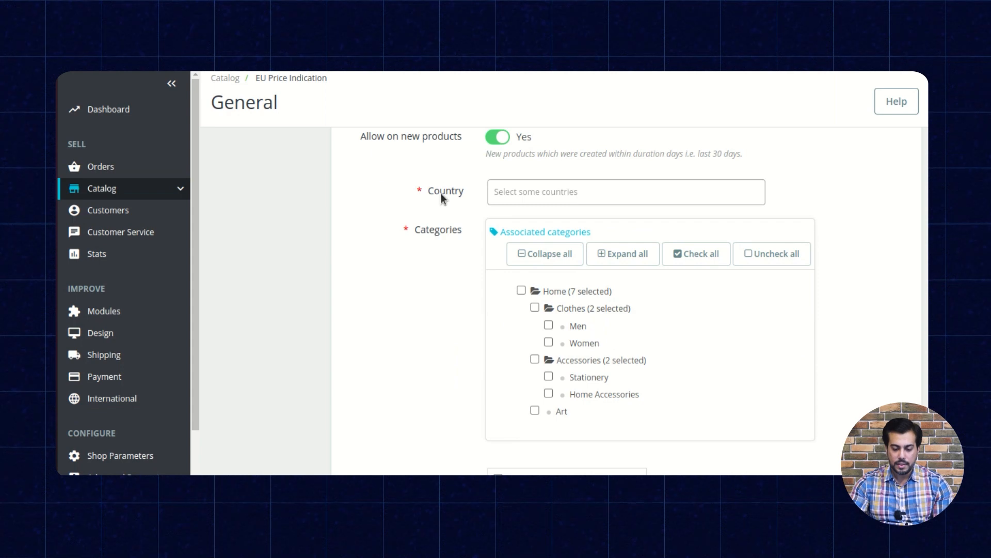
pyautogui.moveTo(445, 270)
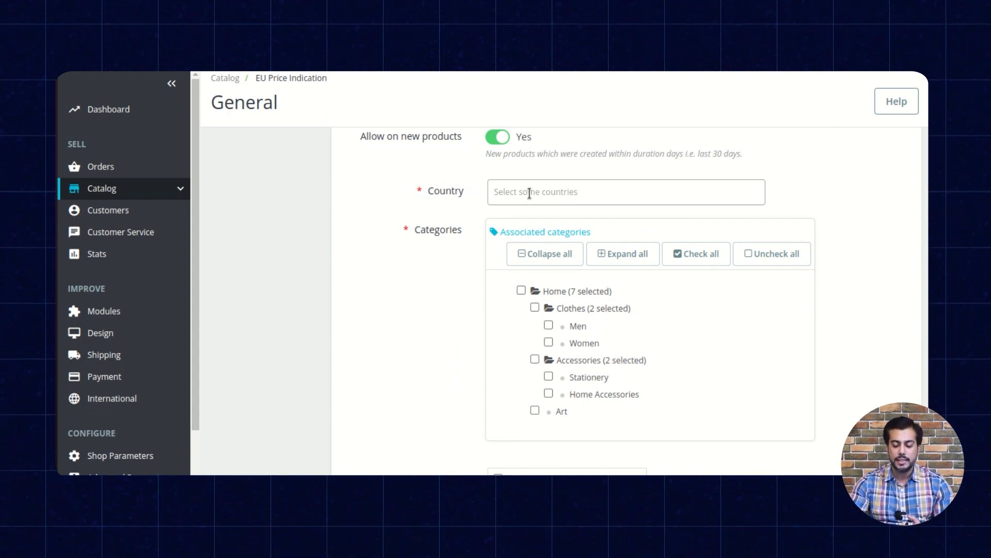
pyautogui.moveTo(442, 268)
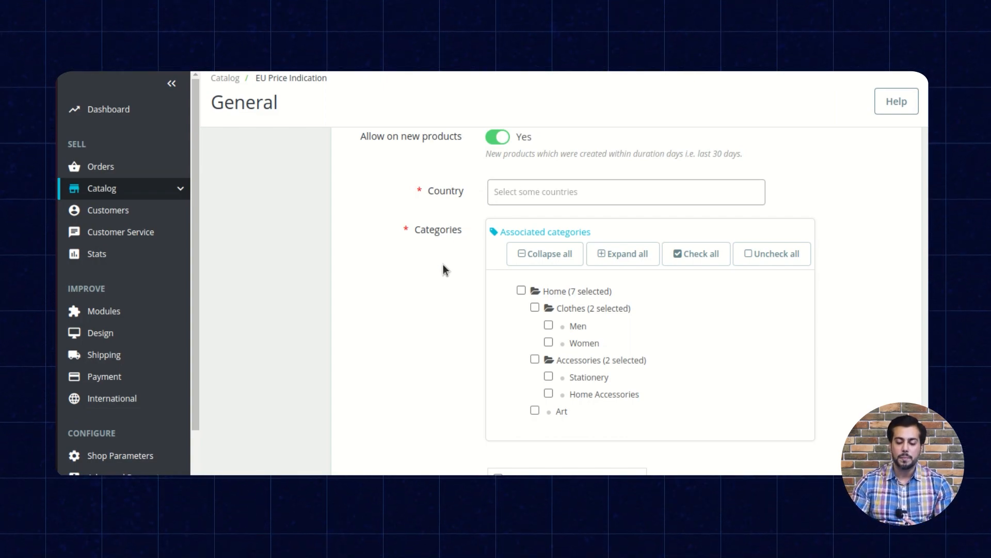
# - Add United States and France to the target countries
pyautogui.write('u')
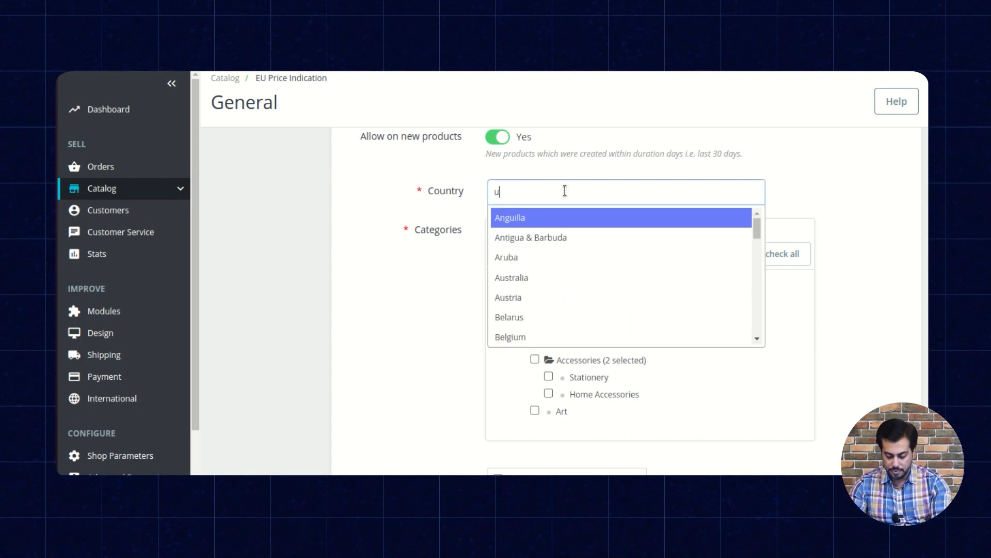
pyautogui.write('nited')
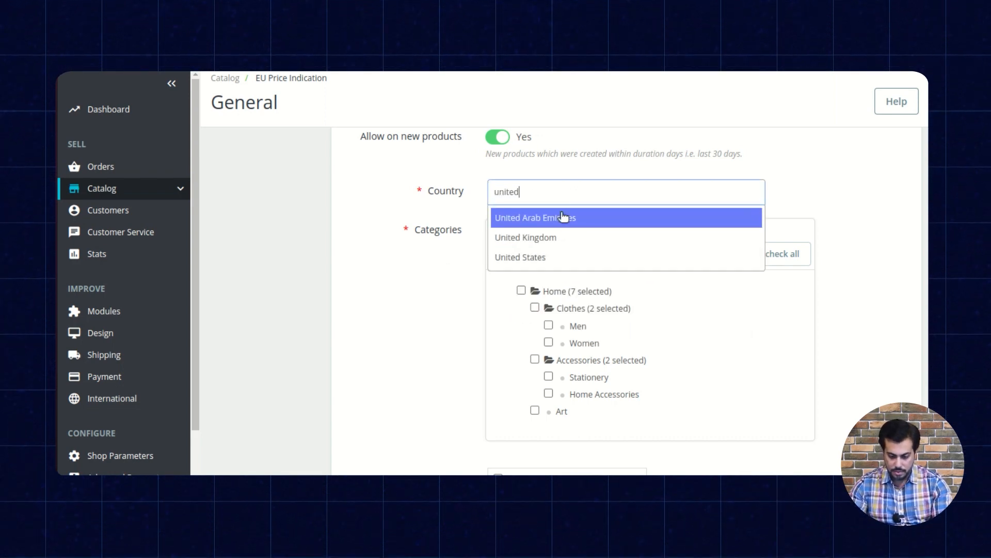
pyautogui.click(520, 257)
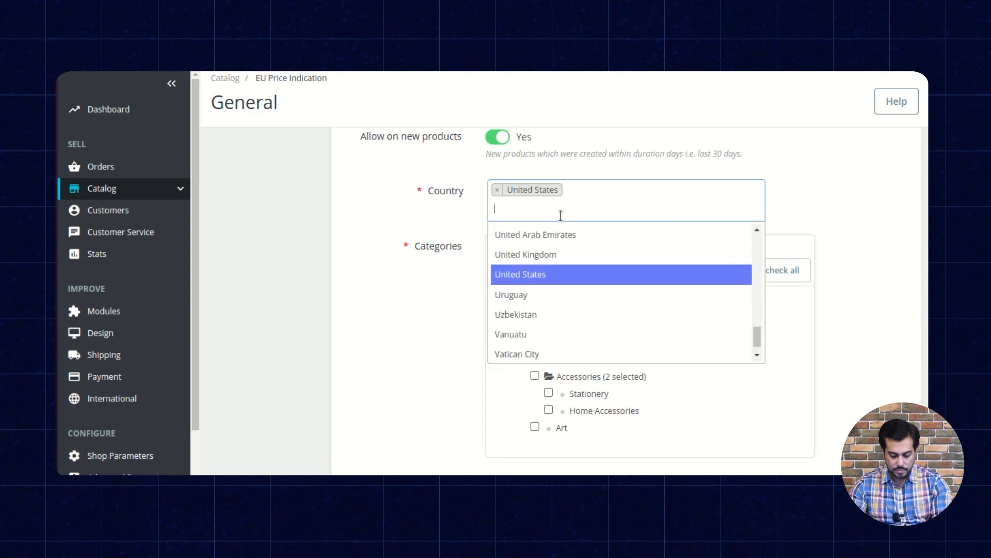
pyautogui.write('fra')
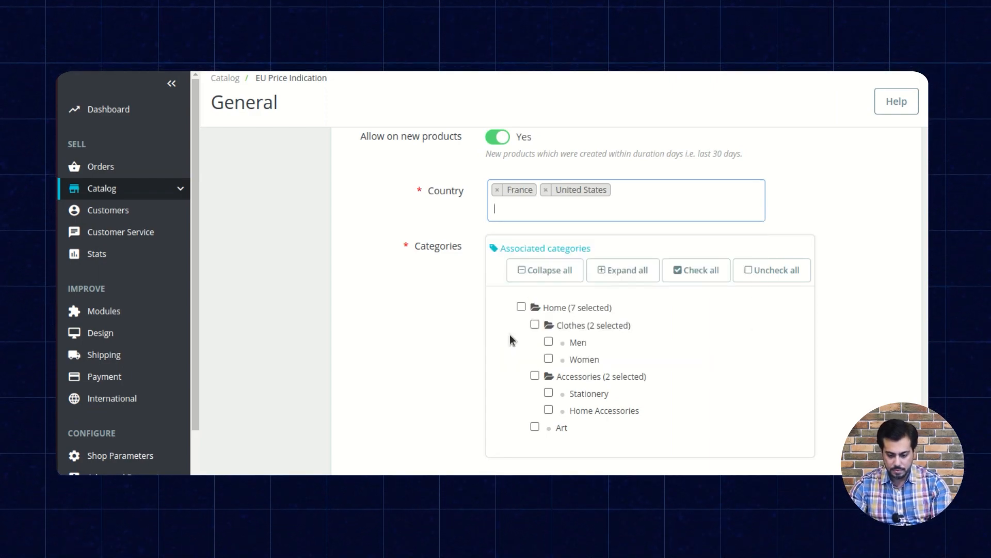
# - Tick Home, Clothes, Accessories and all remaining subcategories in the Categories tree
pyautogui.click(521, 308)
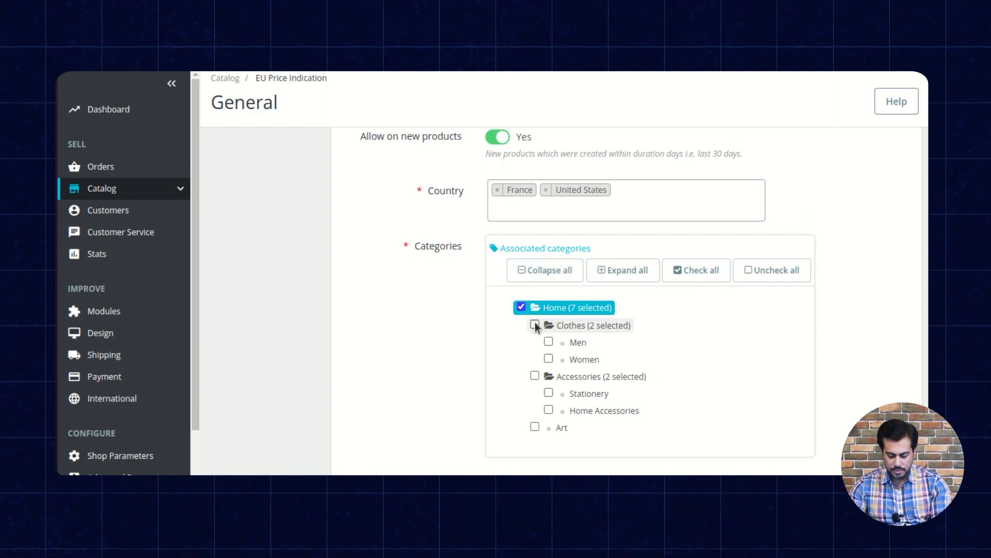
pyautogui.click(548, 324)
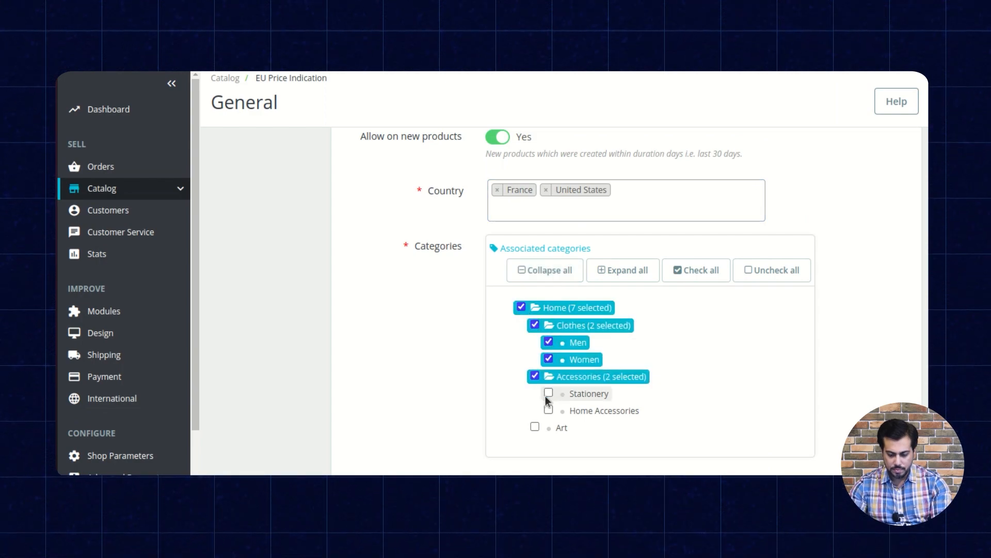
pyautogui.click(549, 393)
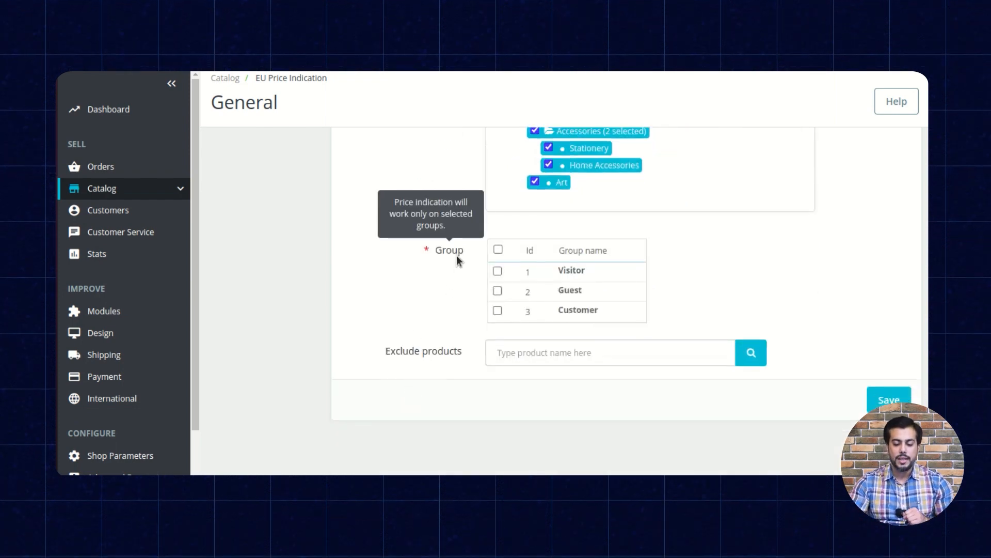
pyautogui.moveTo(459, 273)
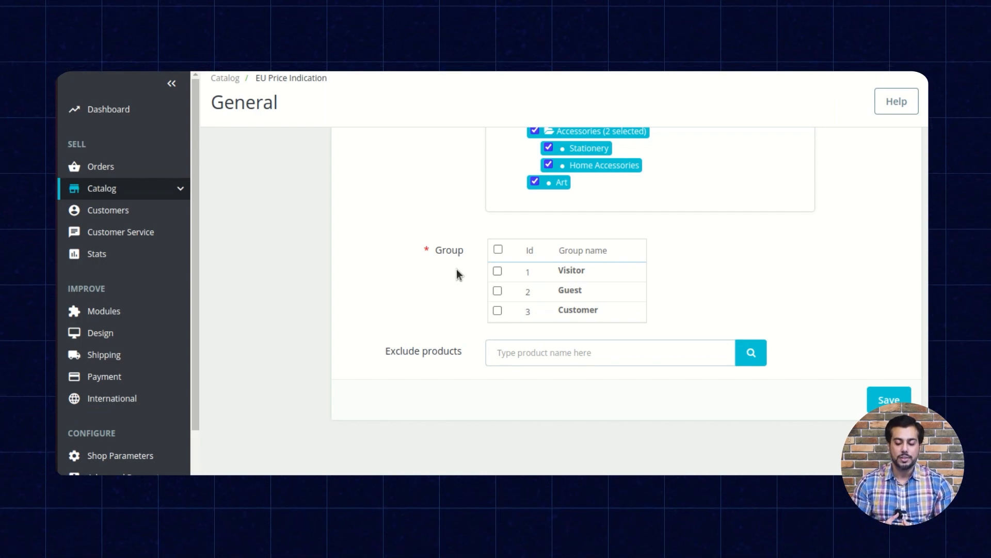
pyautogui.moveTo(493, 161)
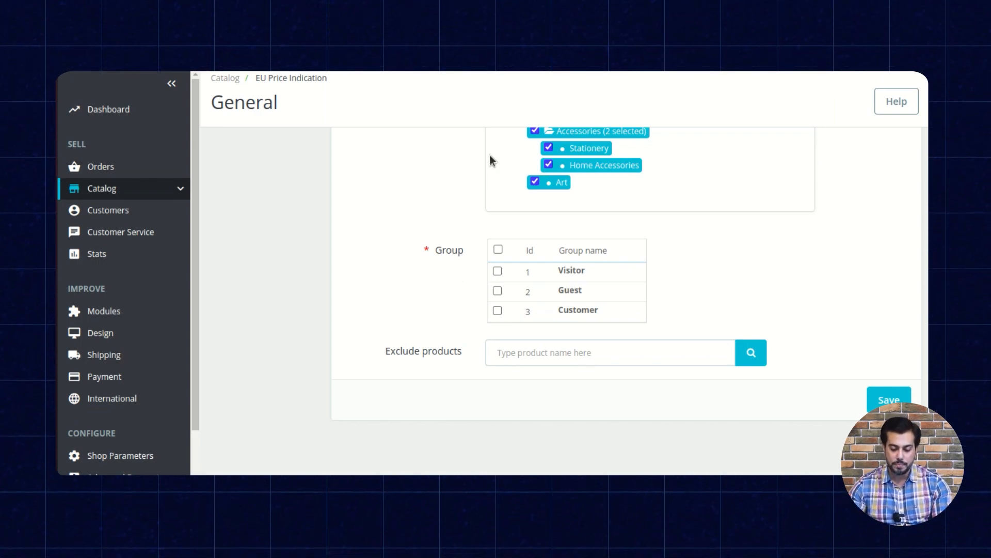
# - Tick the Group header checkbox to select Visitor, Guest and Customer
pyautogui.click(498, 310)
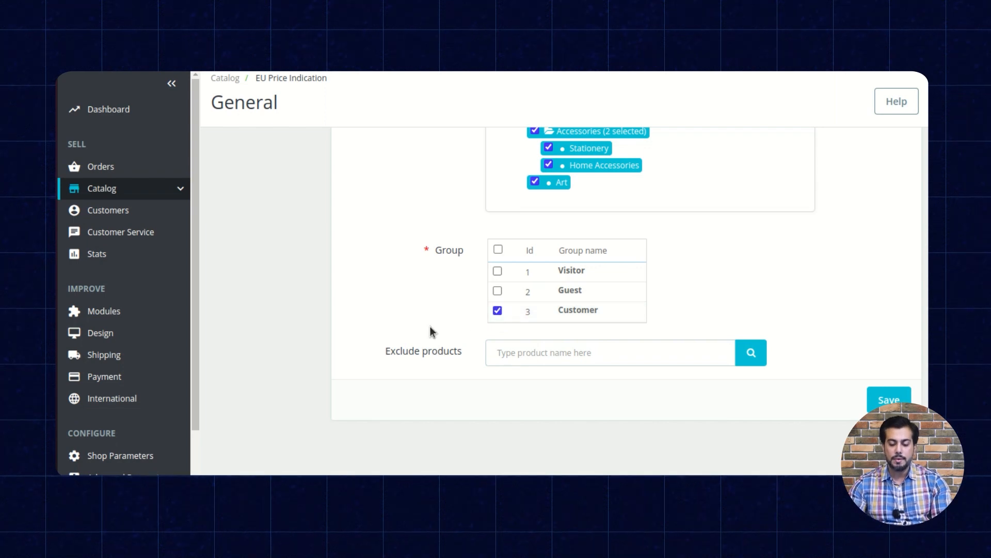
pyautogui.moveTo(425, 334)
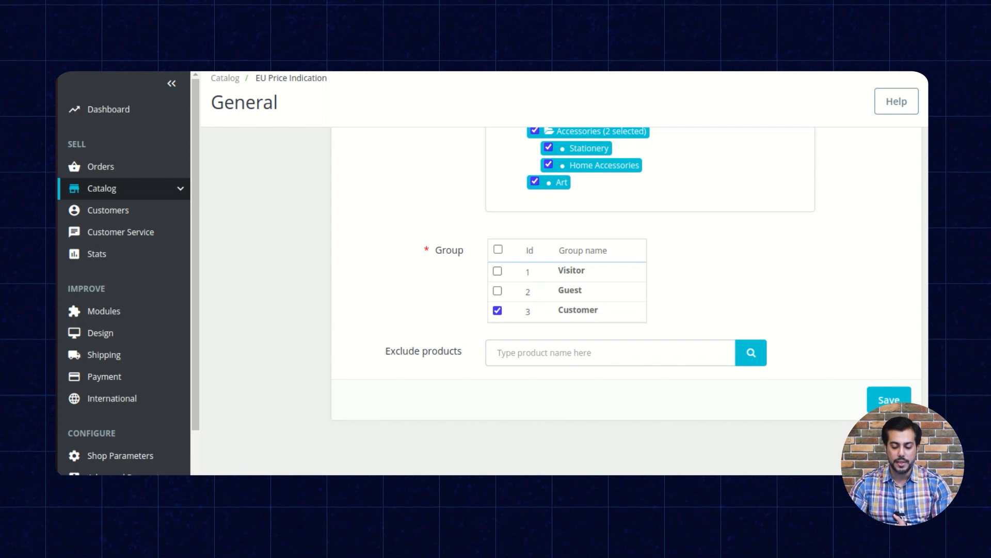
pyautogui.click(498, 249)
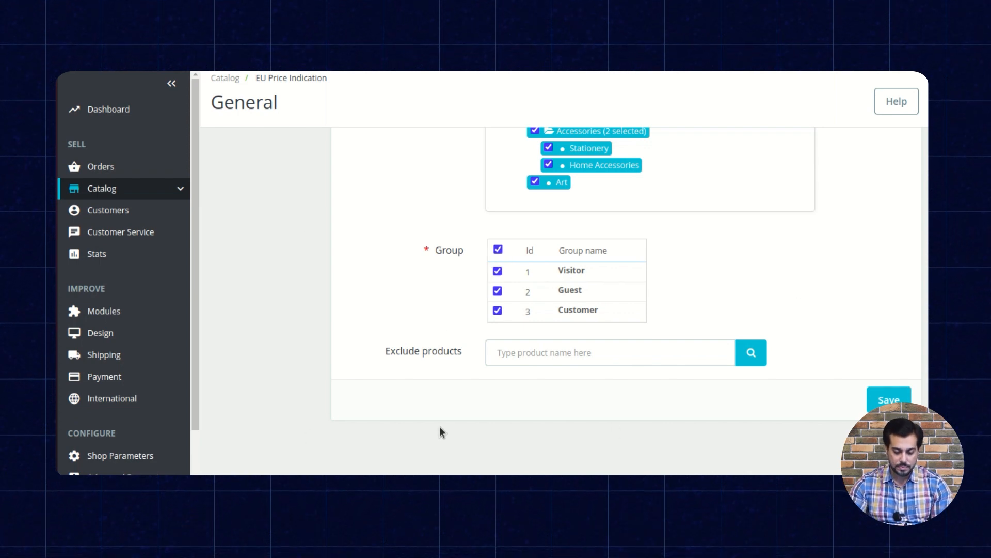
pyautogui.moveTo(444, 366)
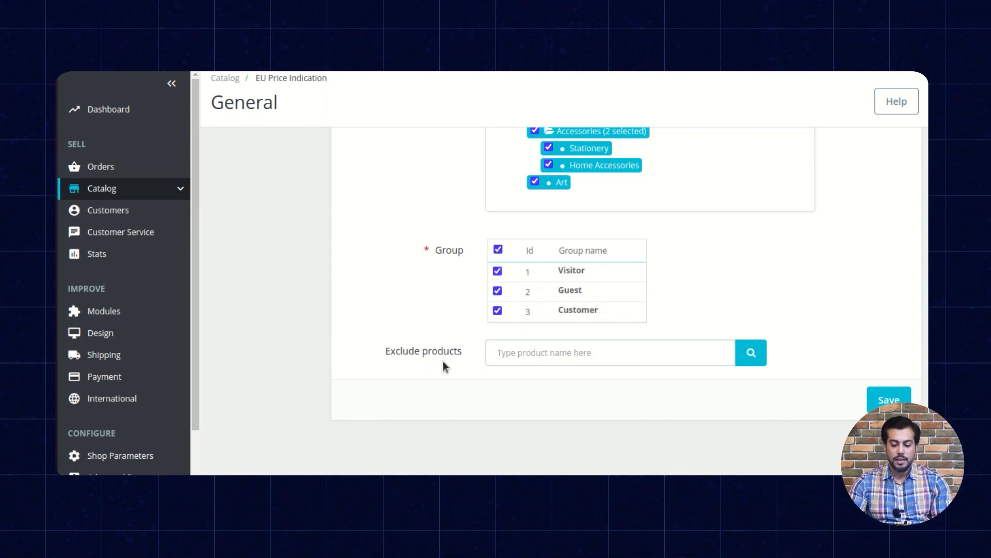
pyautogui.click(609, 353)
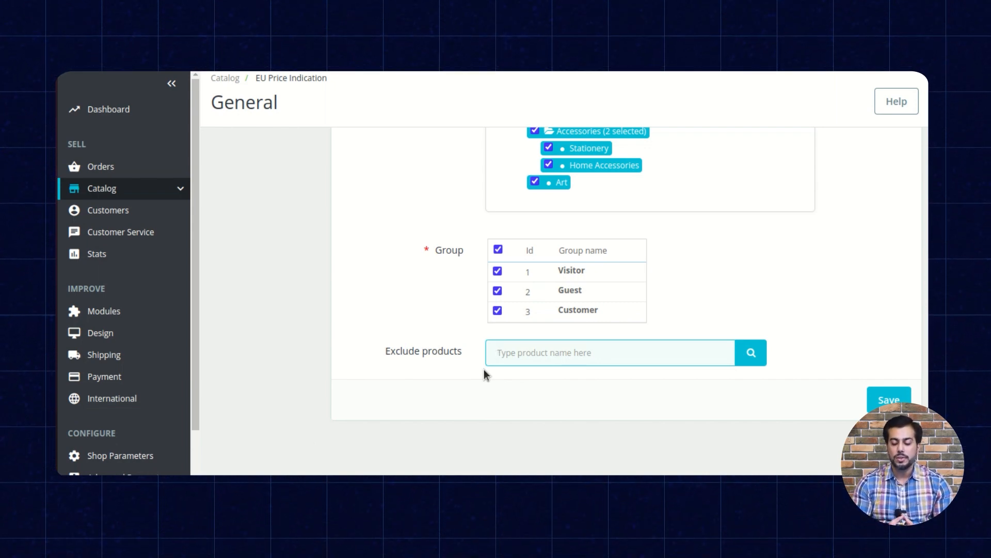
# - Search 'hummi', exclude Hummingbird printed t-shirt, and save the module configuration
pyautogui.click(607, 352)
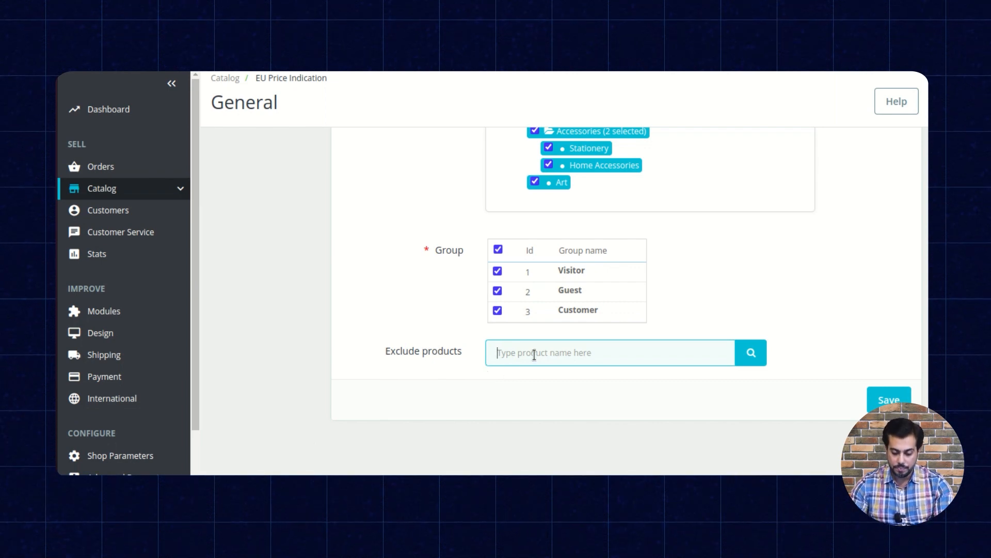
pyautogui.write('hu')
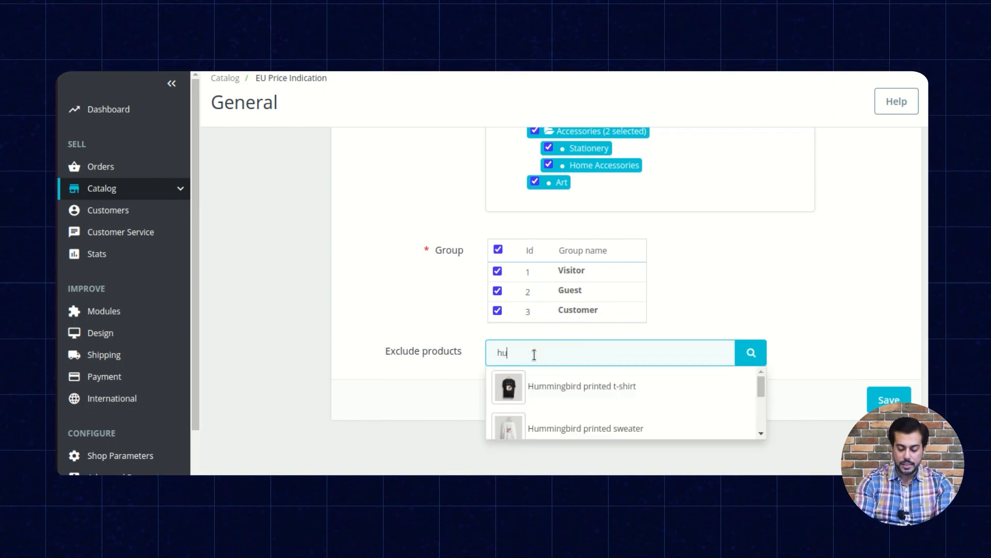
pyautogui.write('mmi')
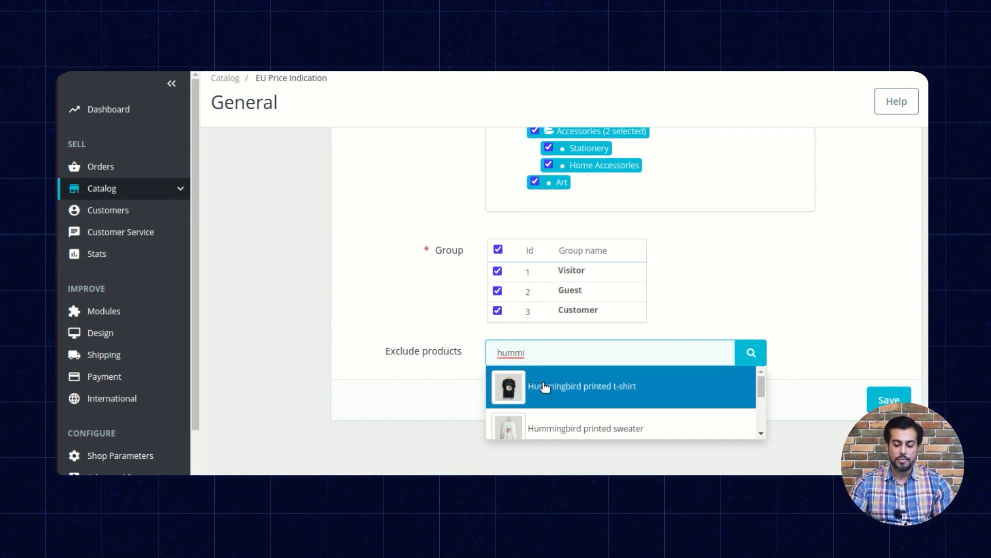
pyautogui.click(582, 386)
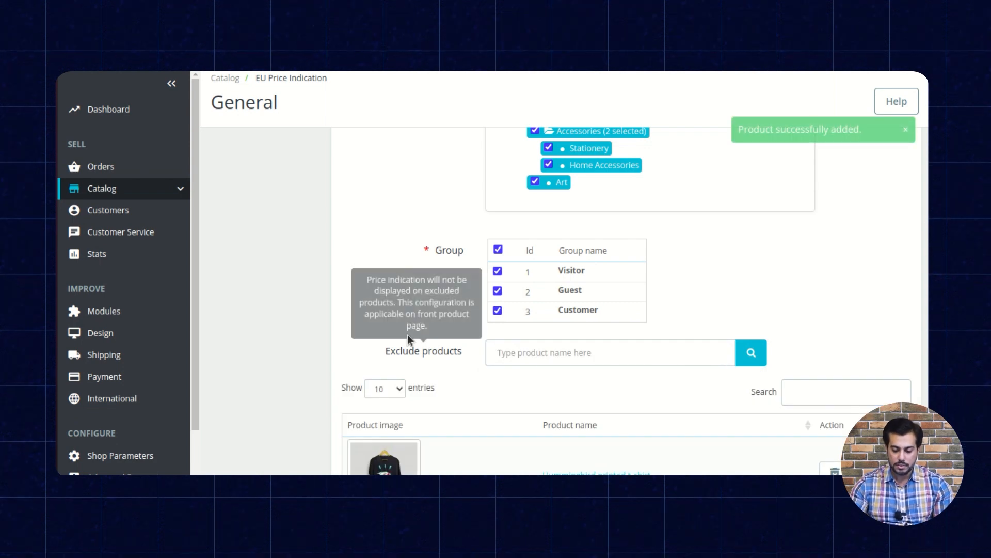
pyautogui.scroll(-3)
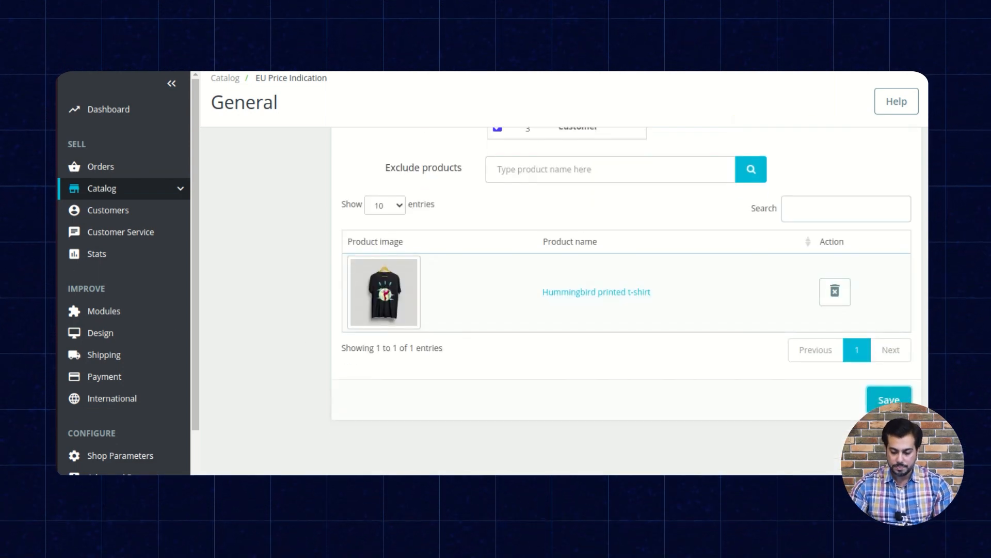
pyautogui.click(888, 399)
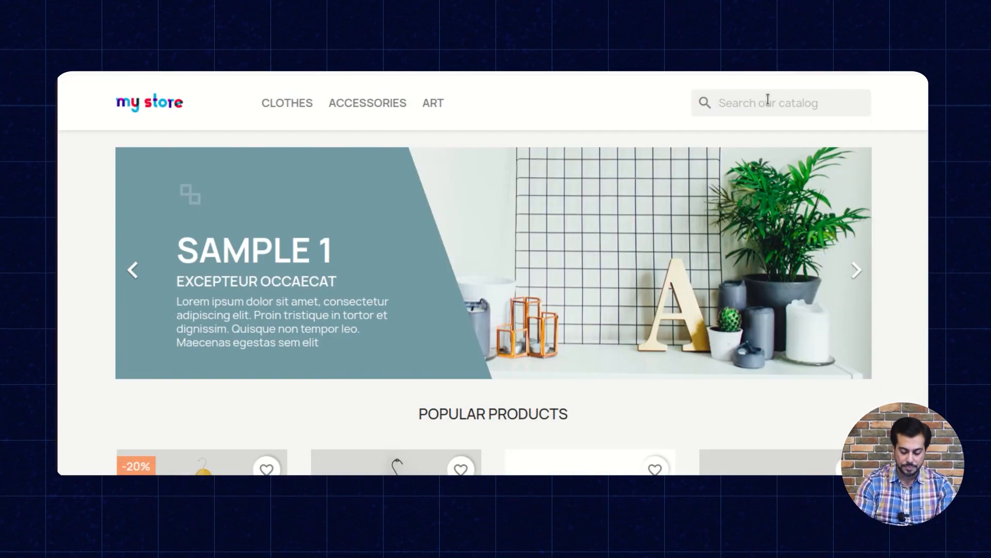
# - Search 'customizabl', open Customizable mug, and highlight its 'Previously : €13.90' line
pyautogui.write('customize')
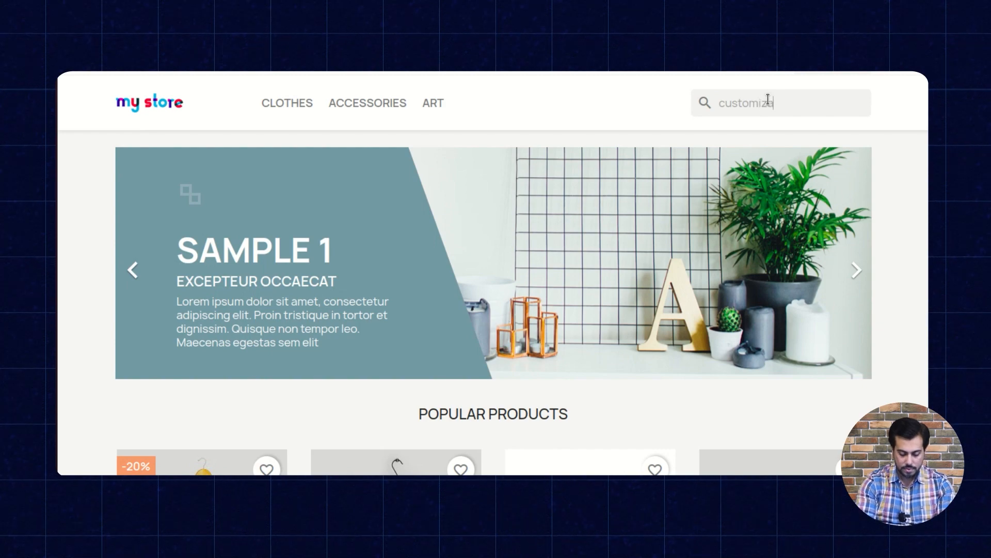
pyautogui.write('l')
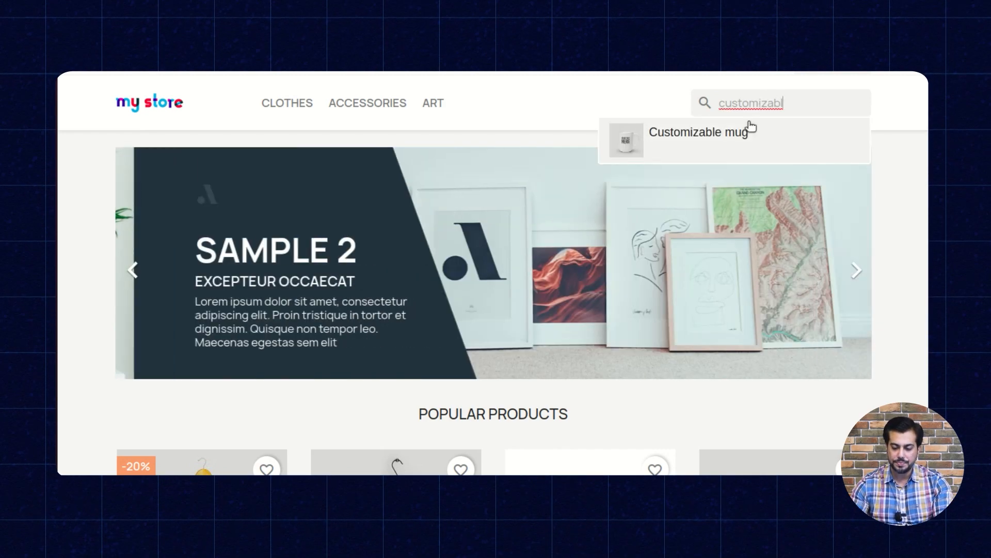
pyautogui.click(701, 132)
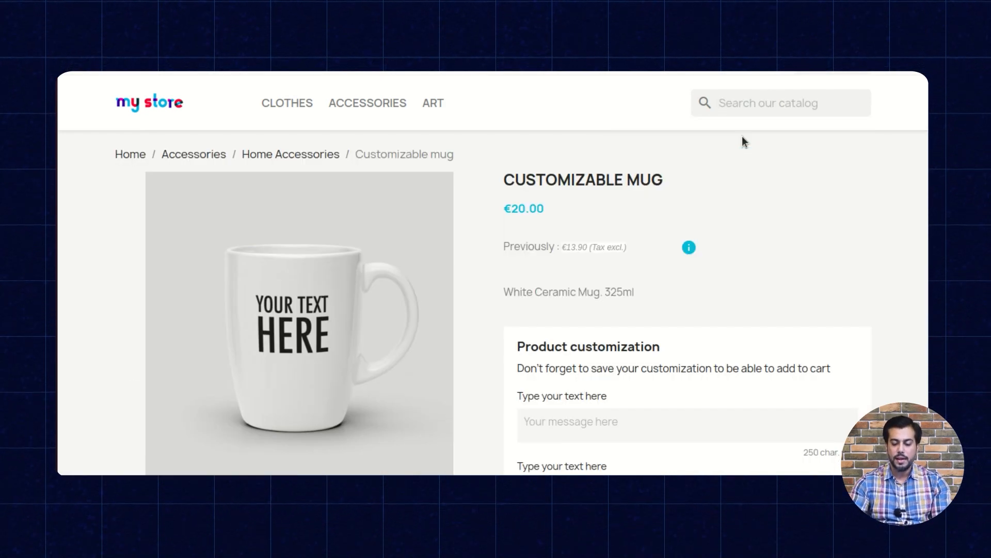
pyautogui.moveTo(500, 265)
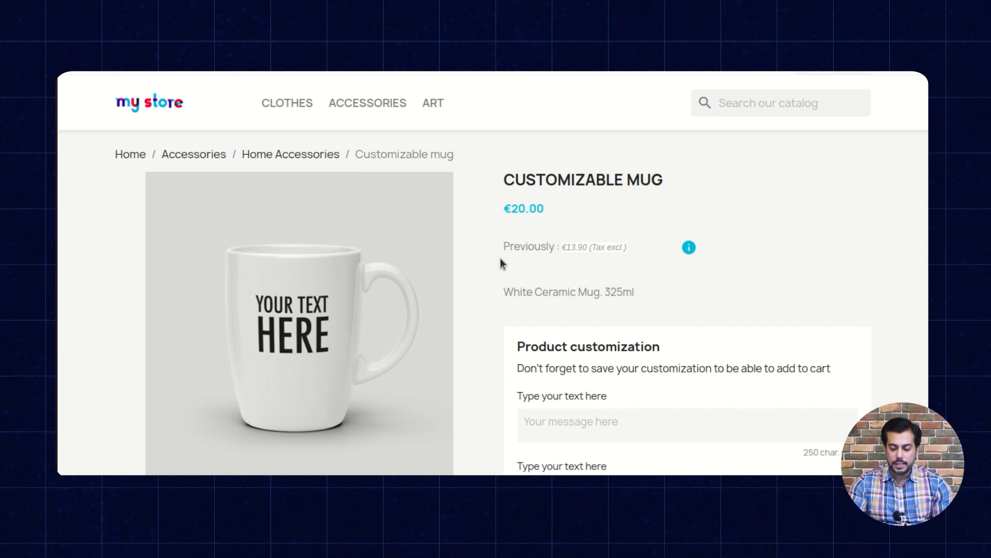
pyautogui.doubleClick(524, 246)
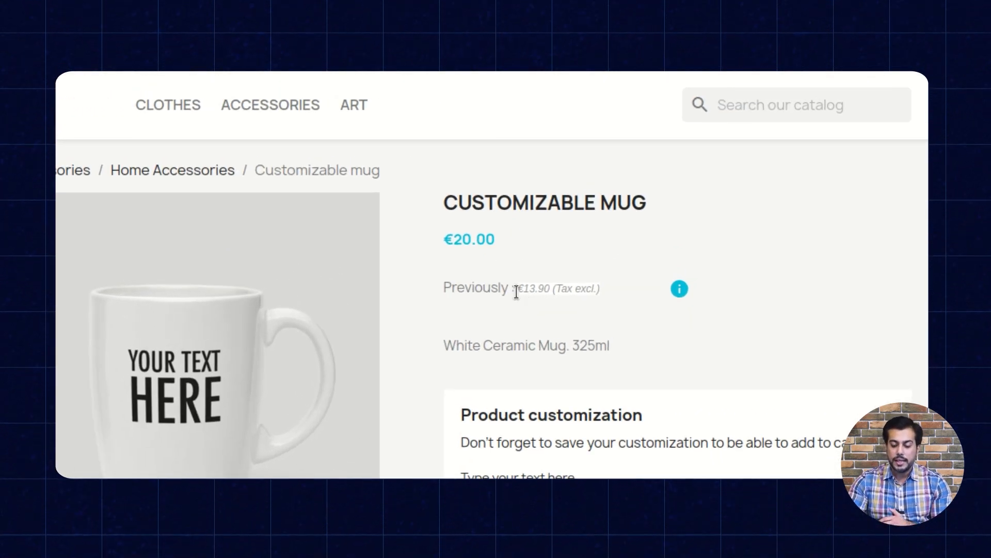
pyautogui.doubleClick(558, 289)
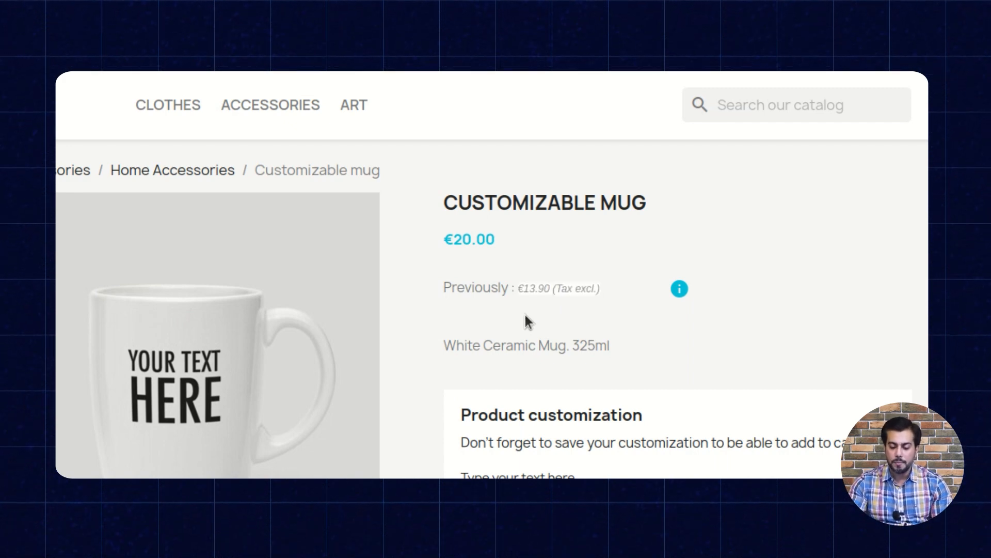
pyautogui.doubleClick(464, 288)
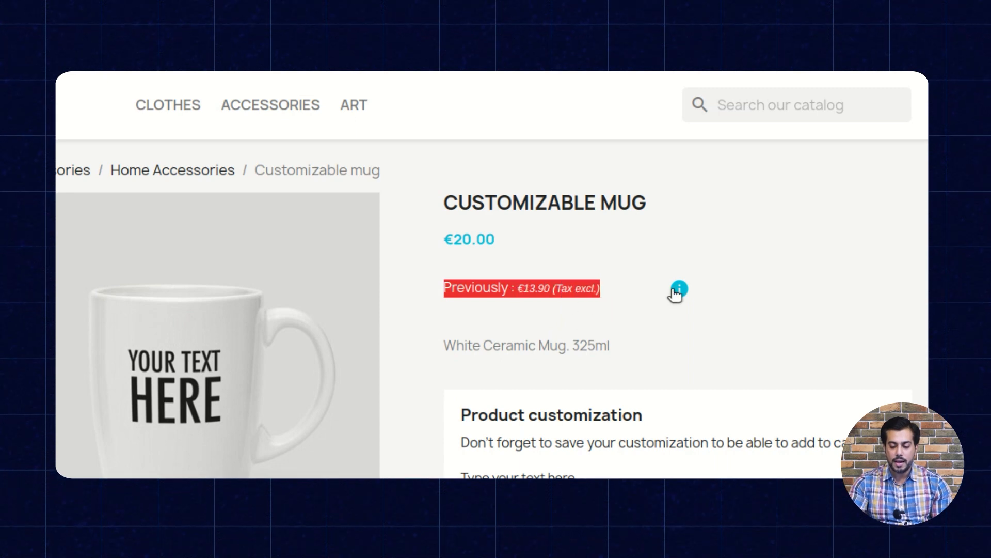
pyautogui.moveTo(678, 289)
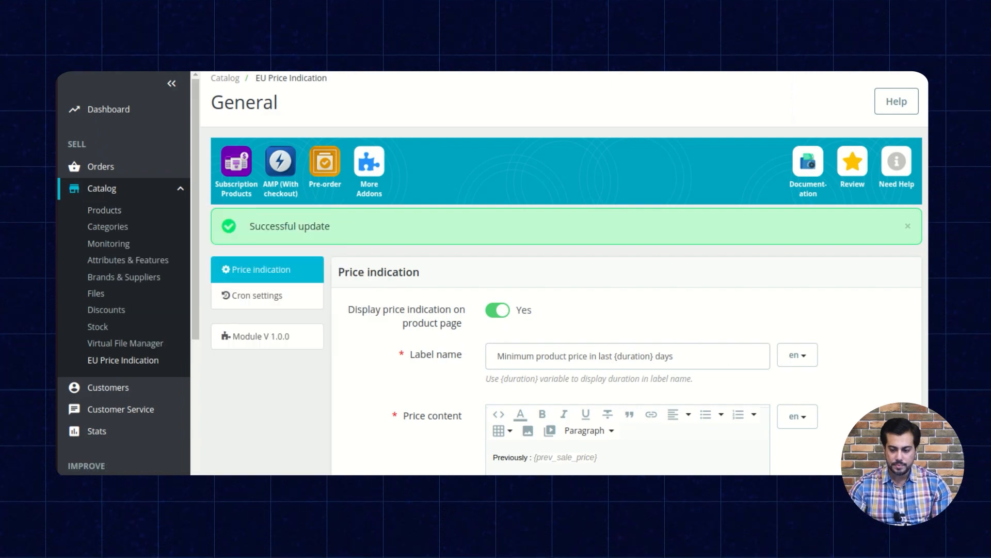
# - Check Customizable mug's €13.90 price history in Catalog, then return to EU Price Indication
pyautogui.click(104, 210)
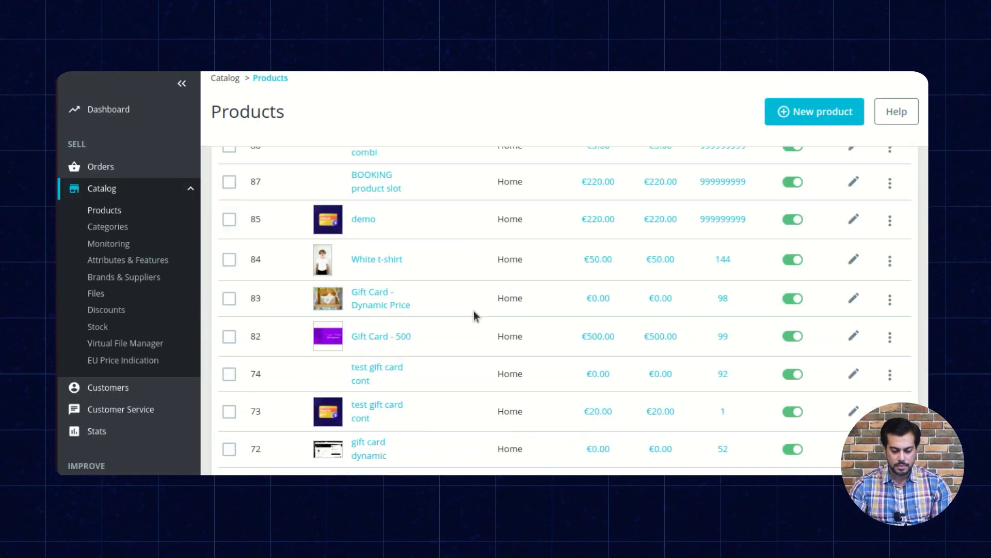
pyautogui.scroll(-3)
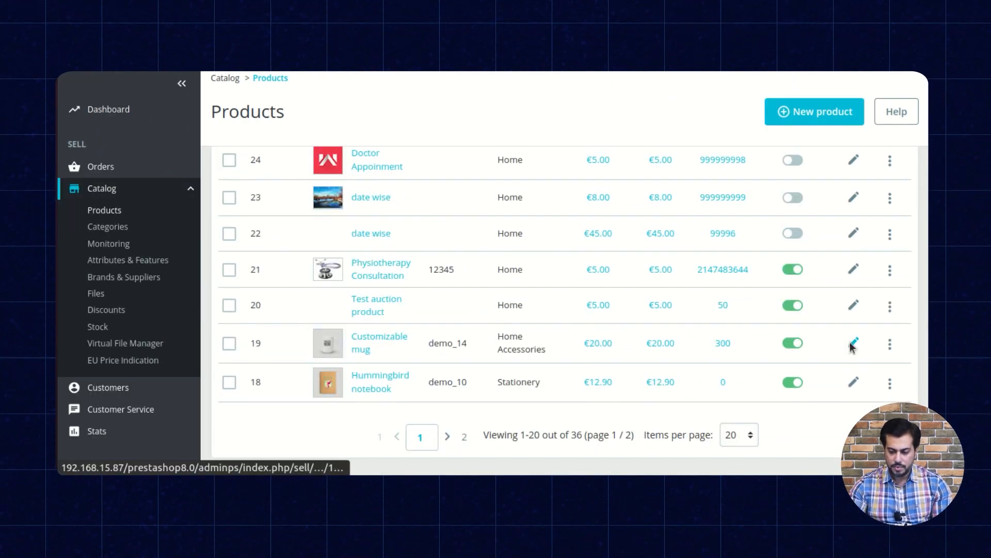
pyautogui.click(854, 343)
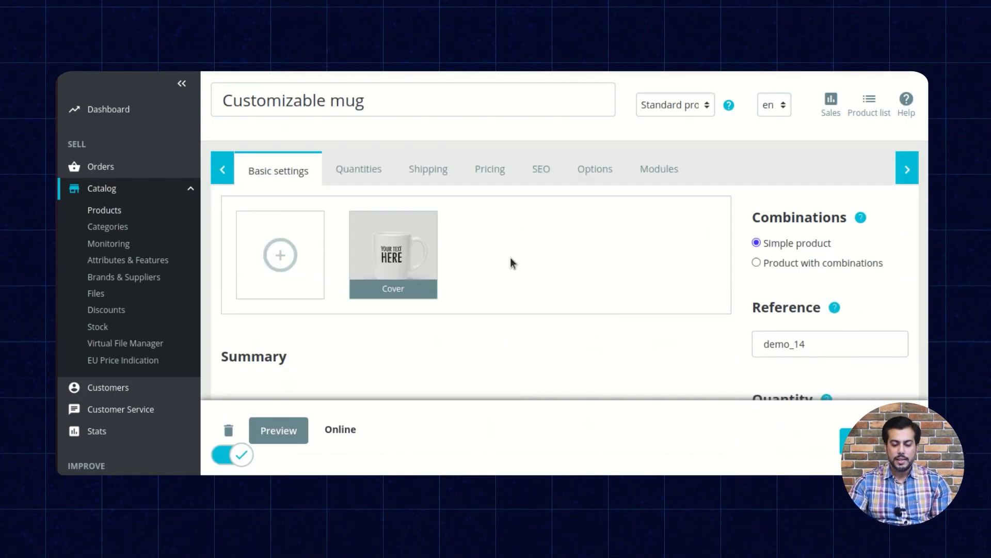
pyautogui.scroll(-3)
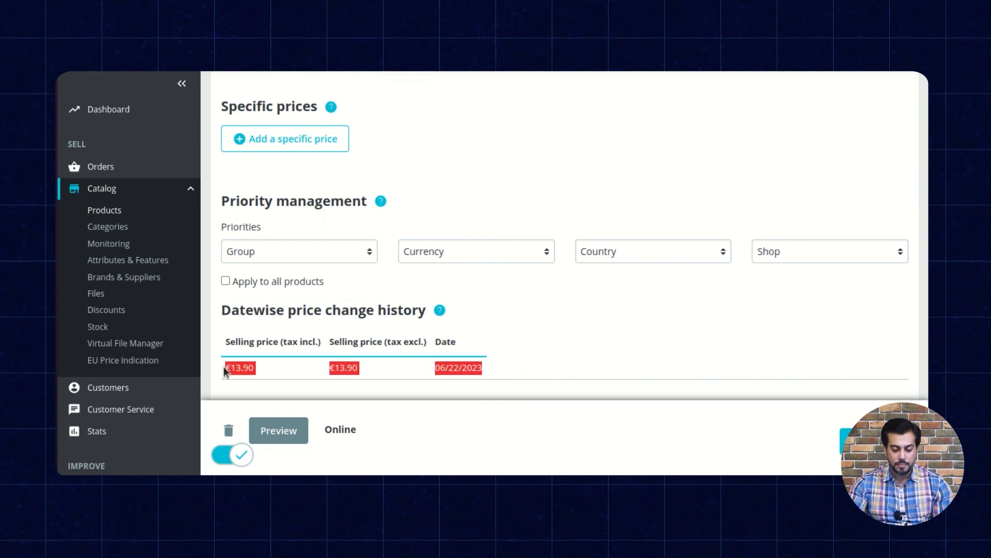
pyautogui.moveTo(299, 389)
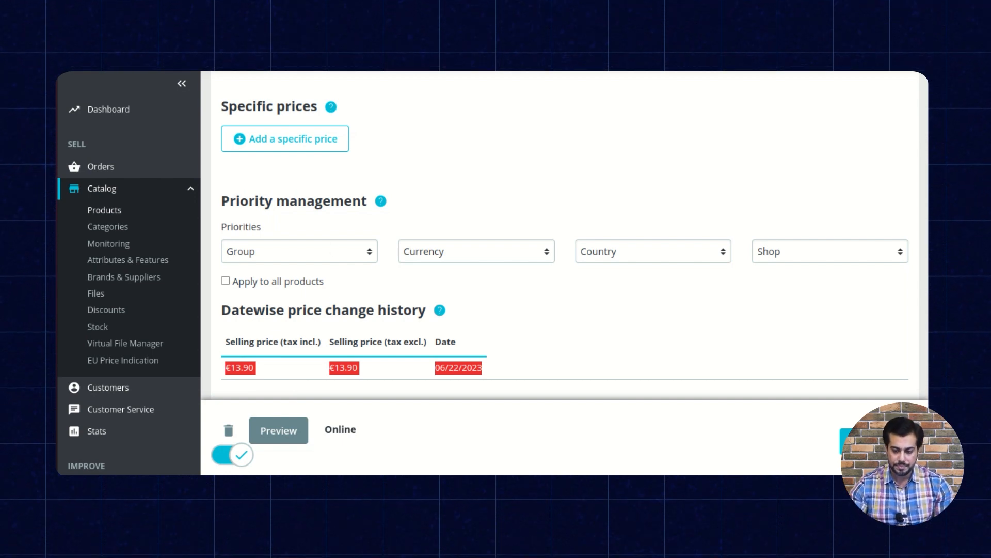
pyautogui.click(123, 359)
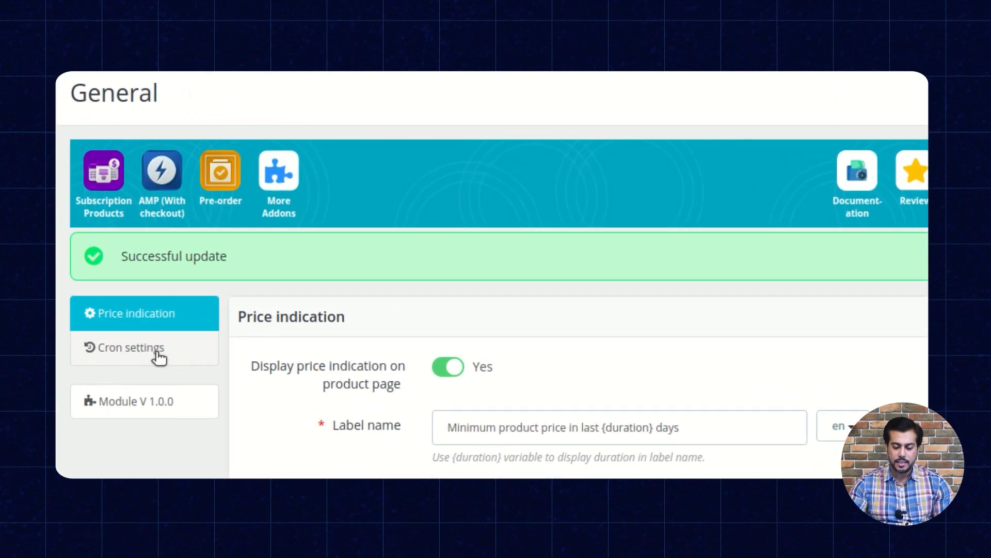
# - Show the Cron settings tab and select the hourly curl crontab command with its token link
pyautogui.click(131, 347)
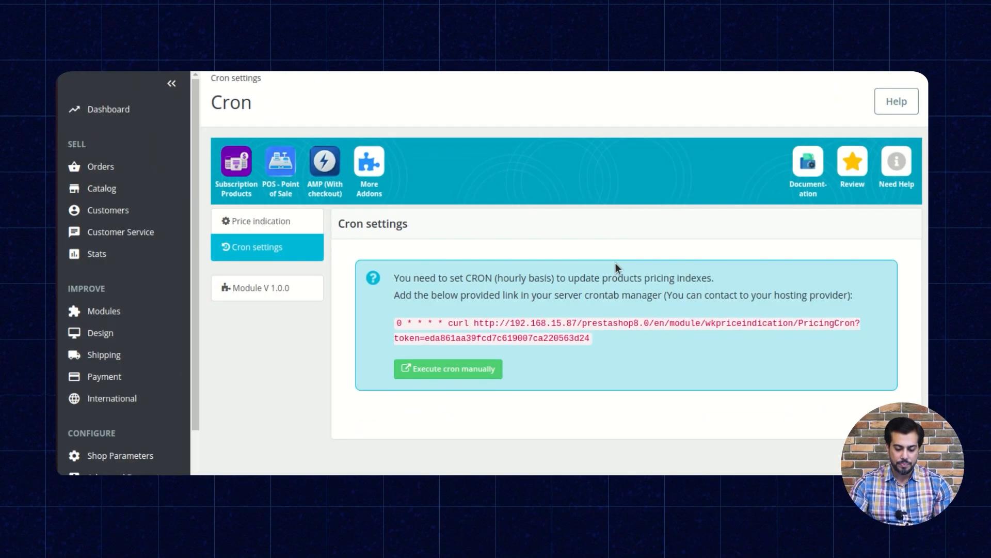
pyautogui.moveTo(395, 331)
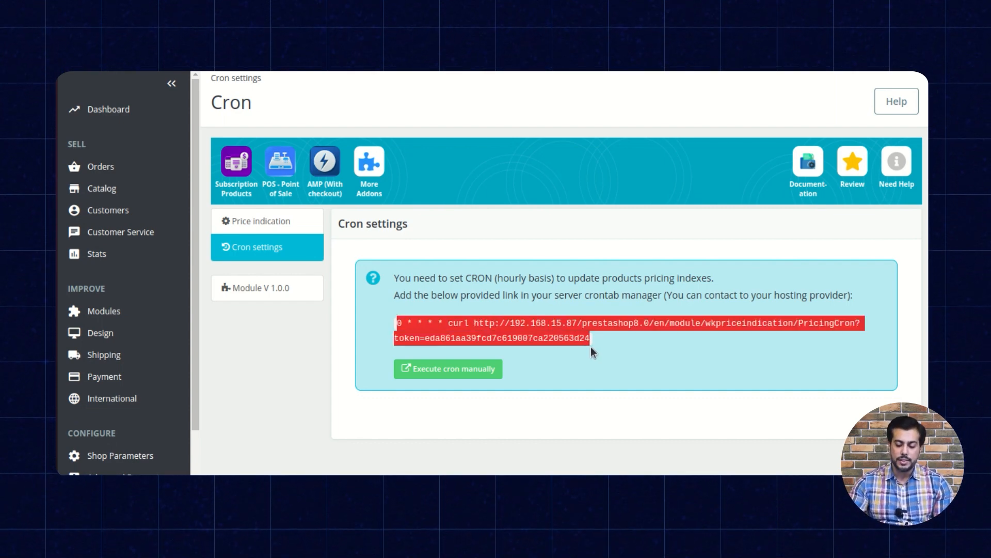
pyautogui.click(388, 338)
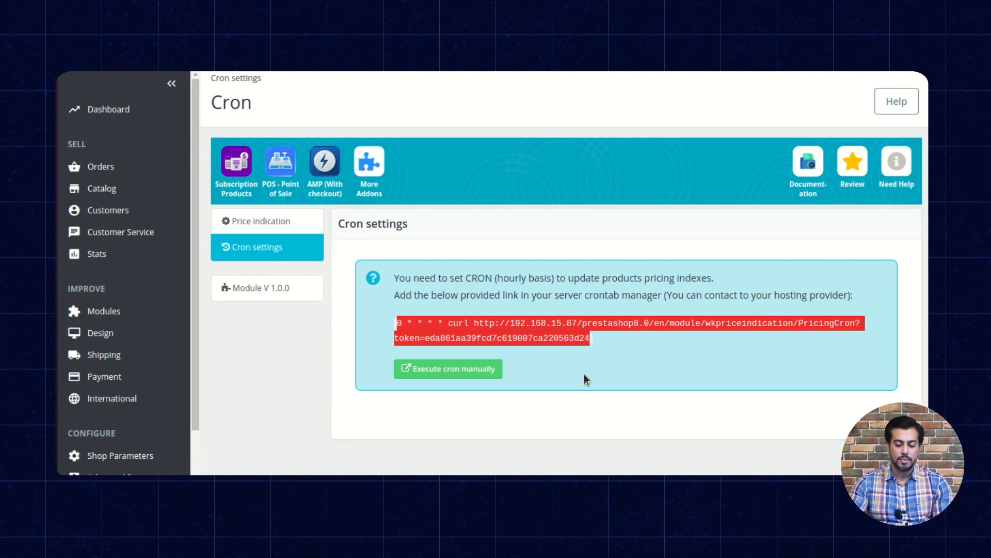
pyautogui.moveTo(714, 208)
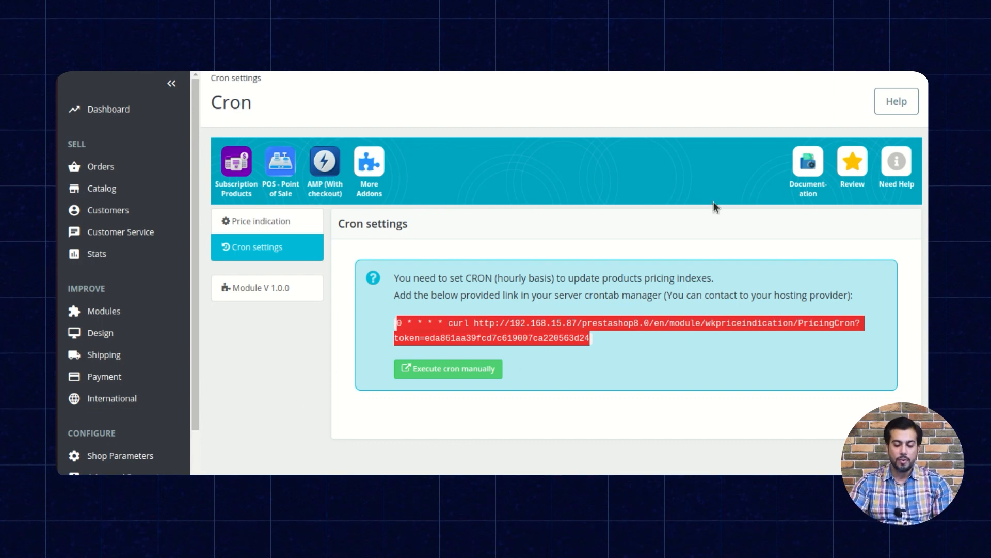